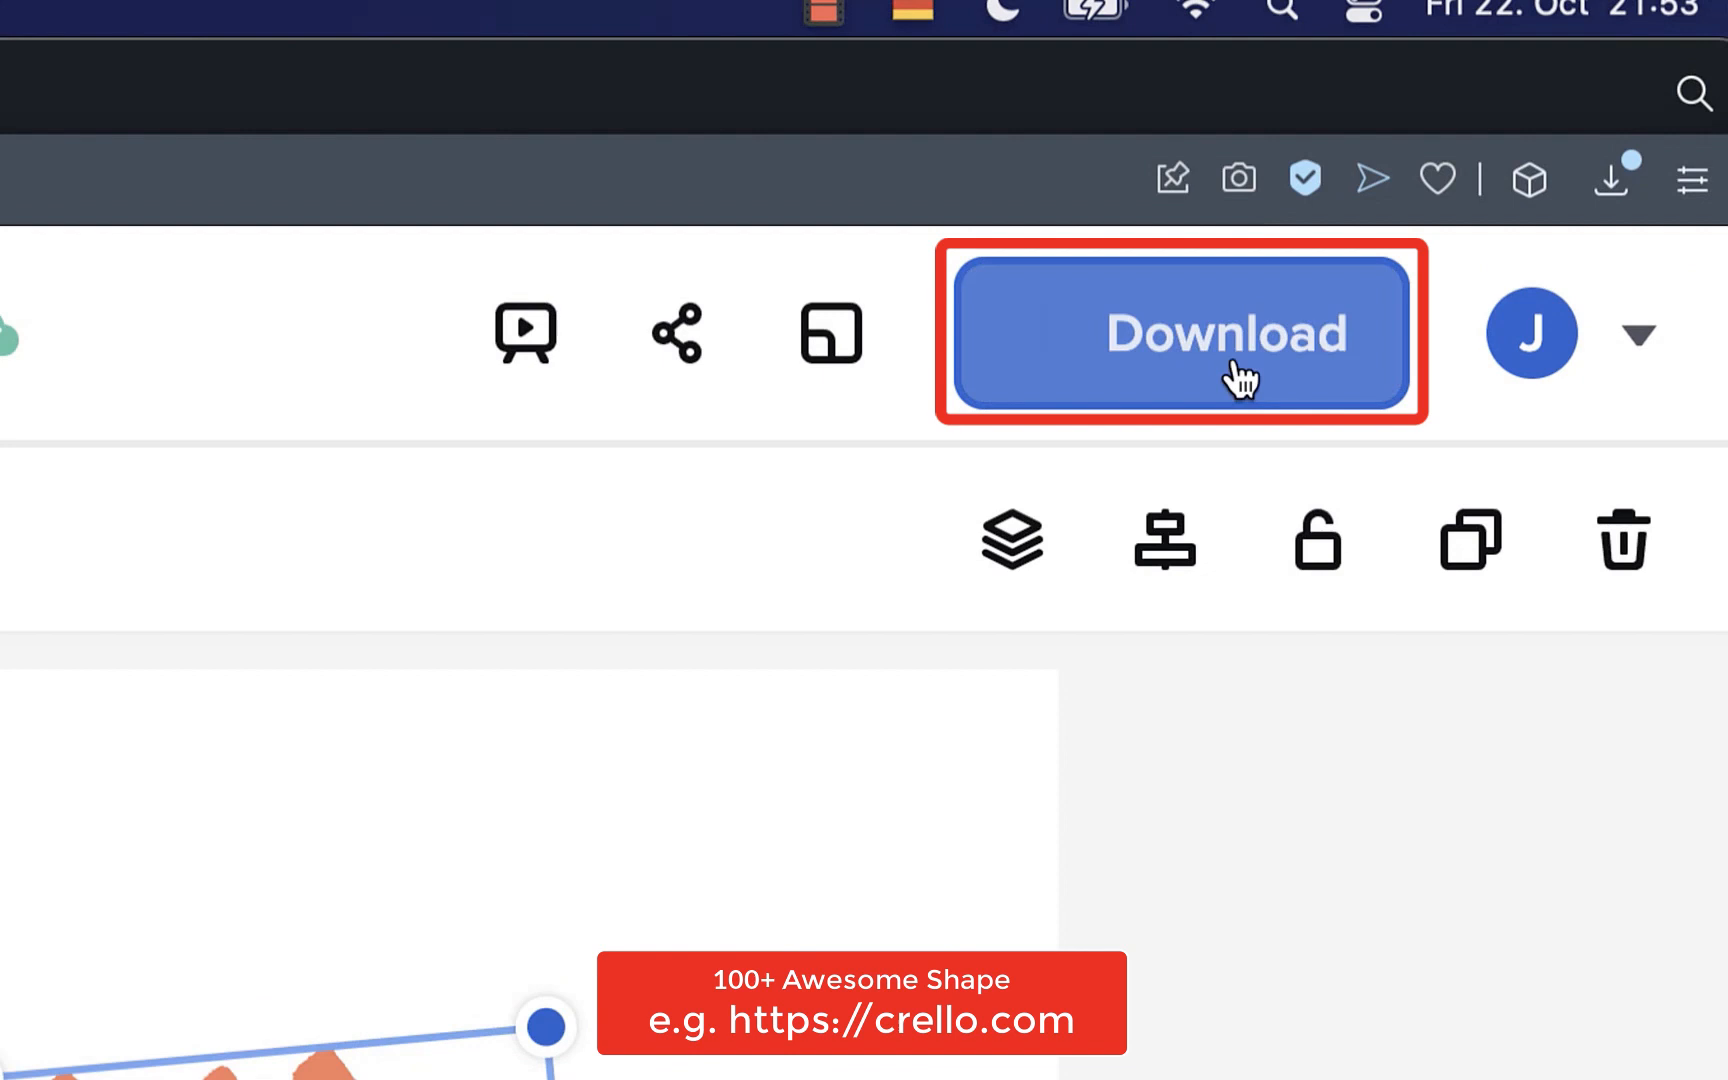
Download the shape design, expand assets and view pubspec.yaml's flutter assets entry
left_click(1226, 332)
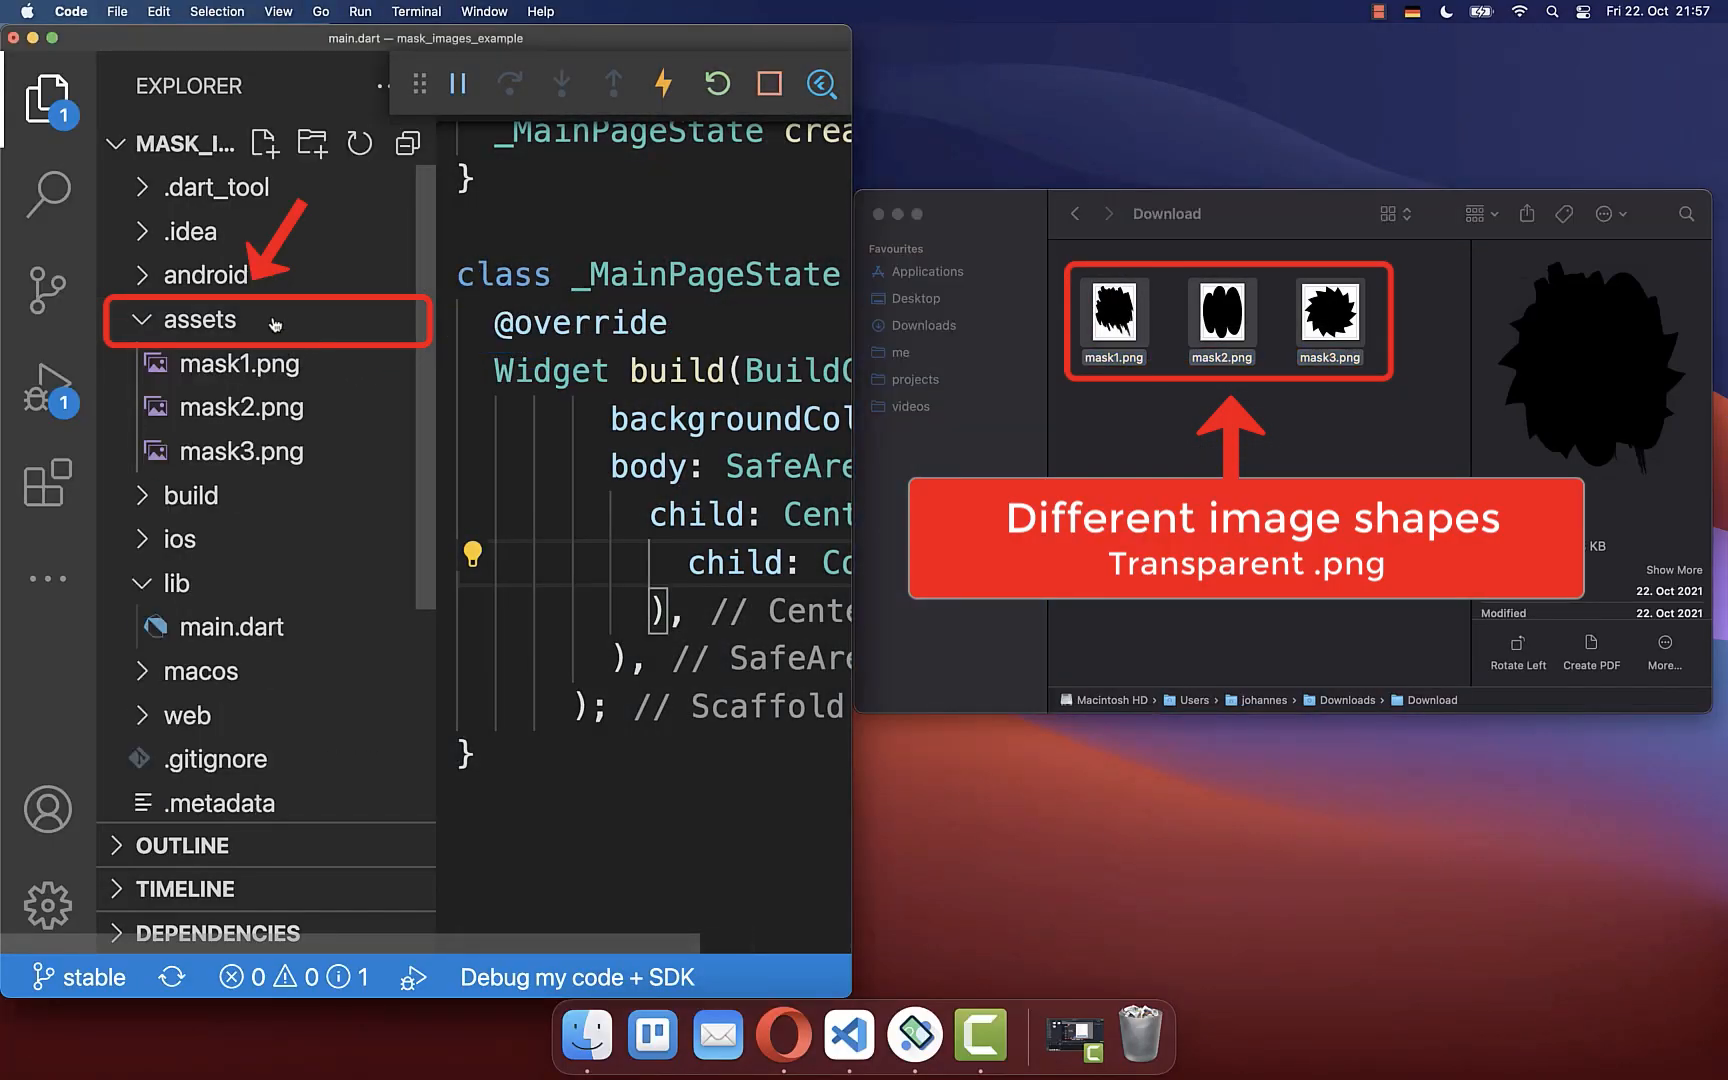
left_click(200, 320)
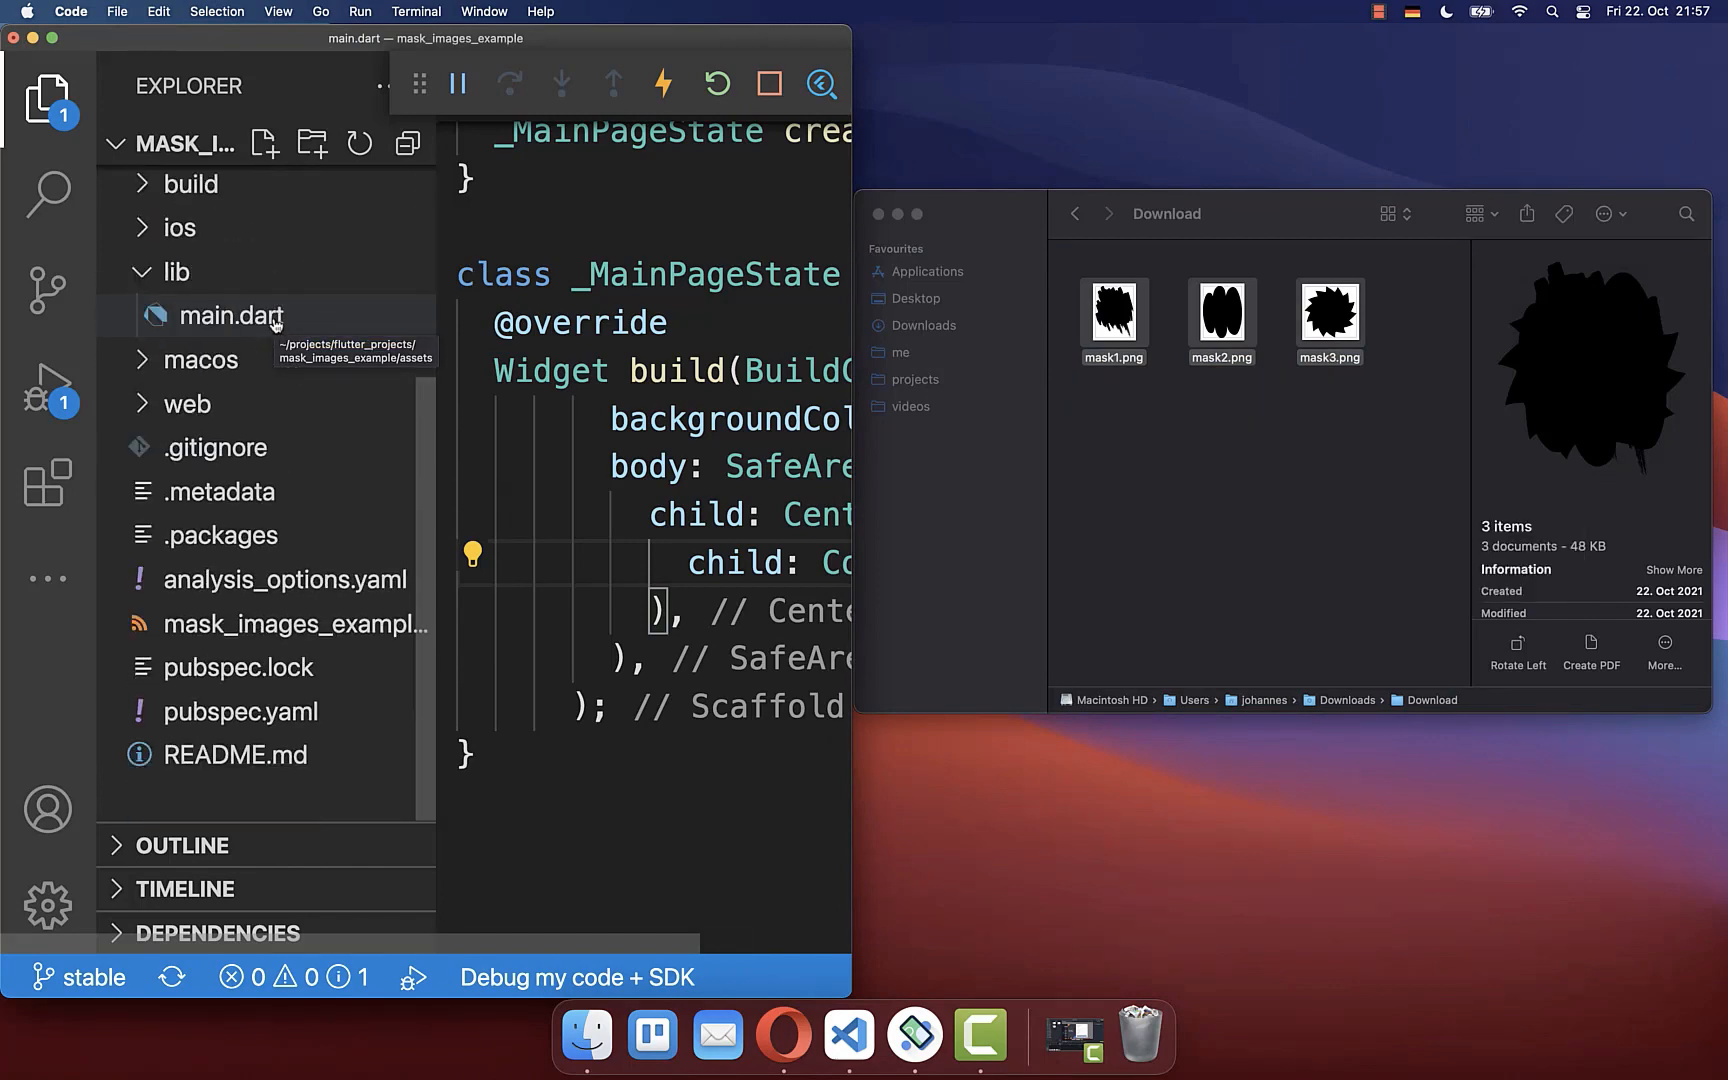
left_click(240, 710)
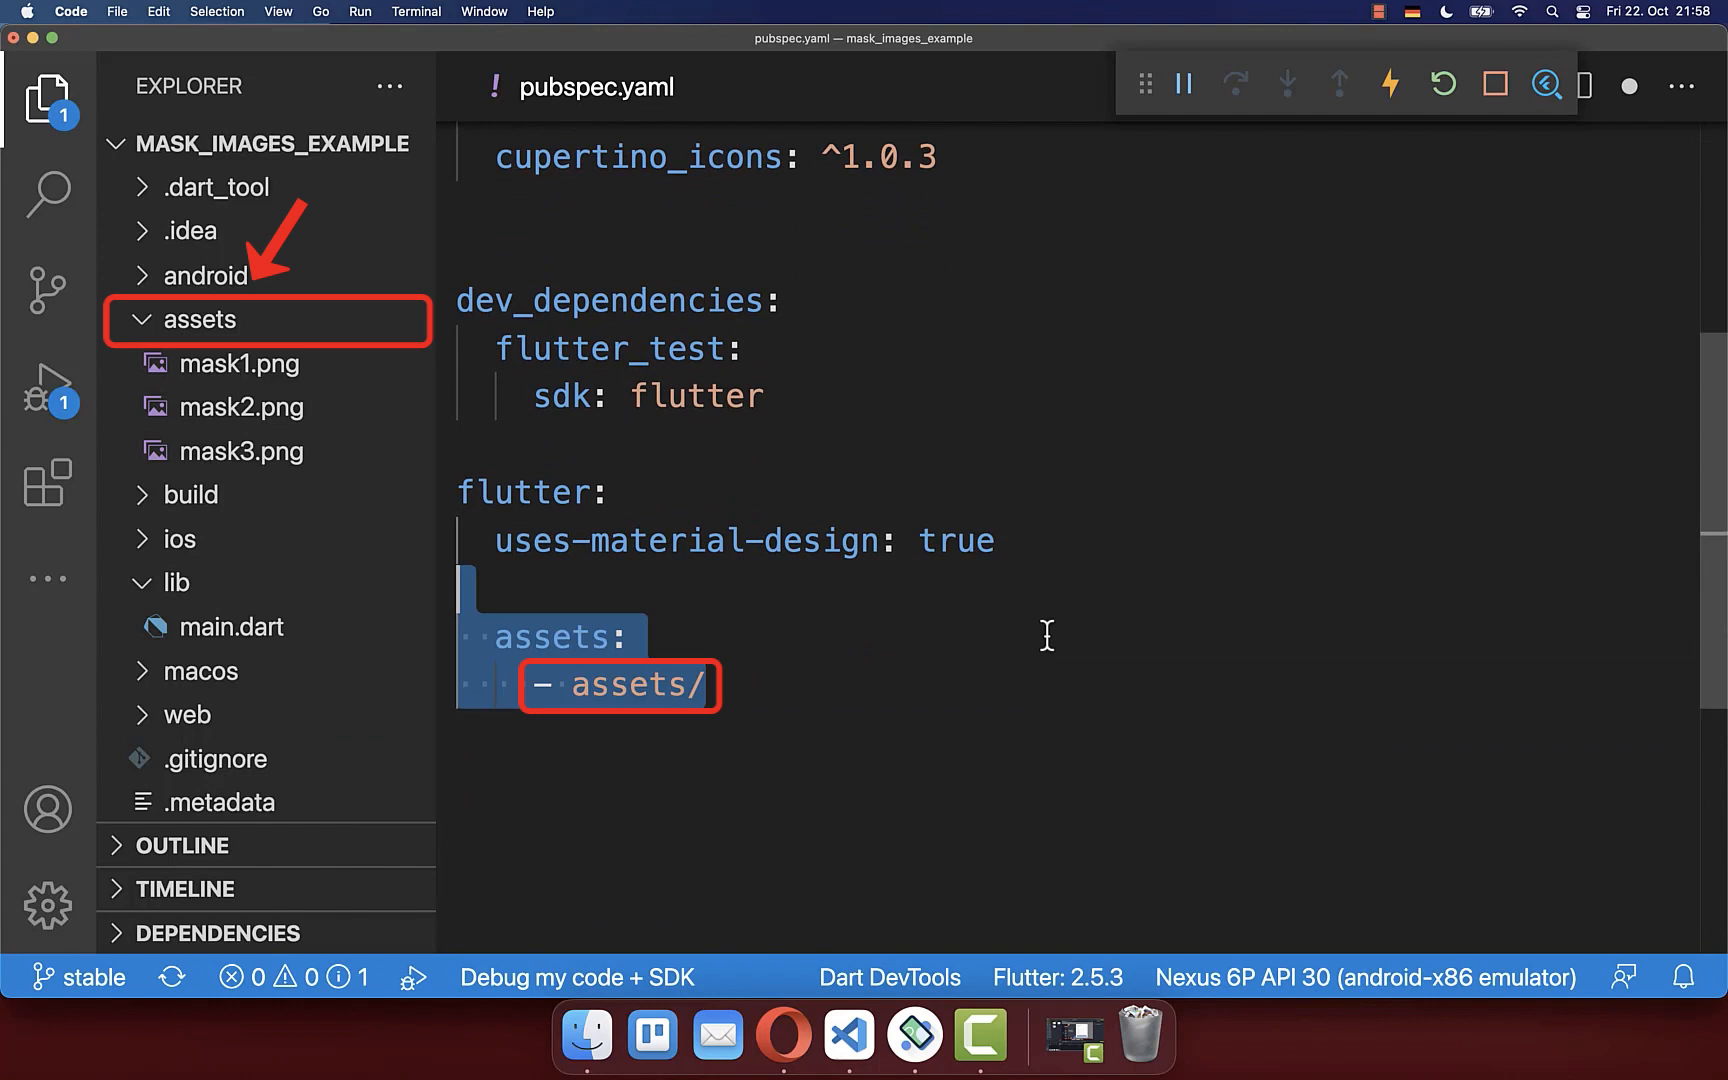
scroll("up", 3)
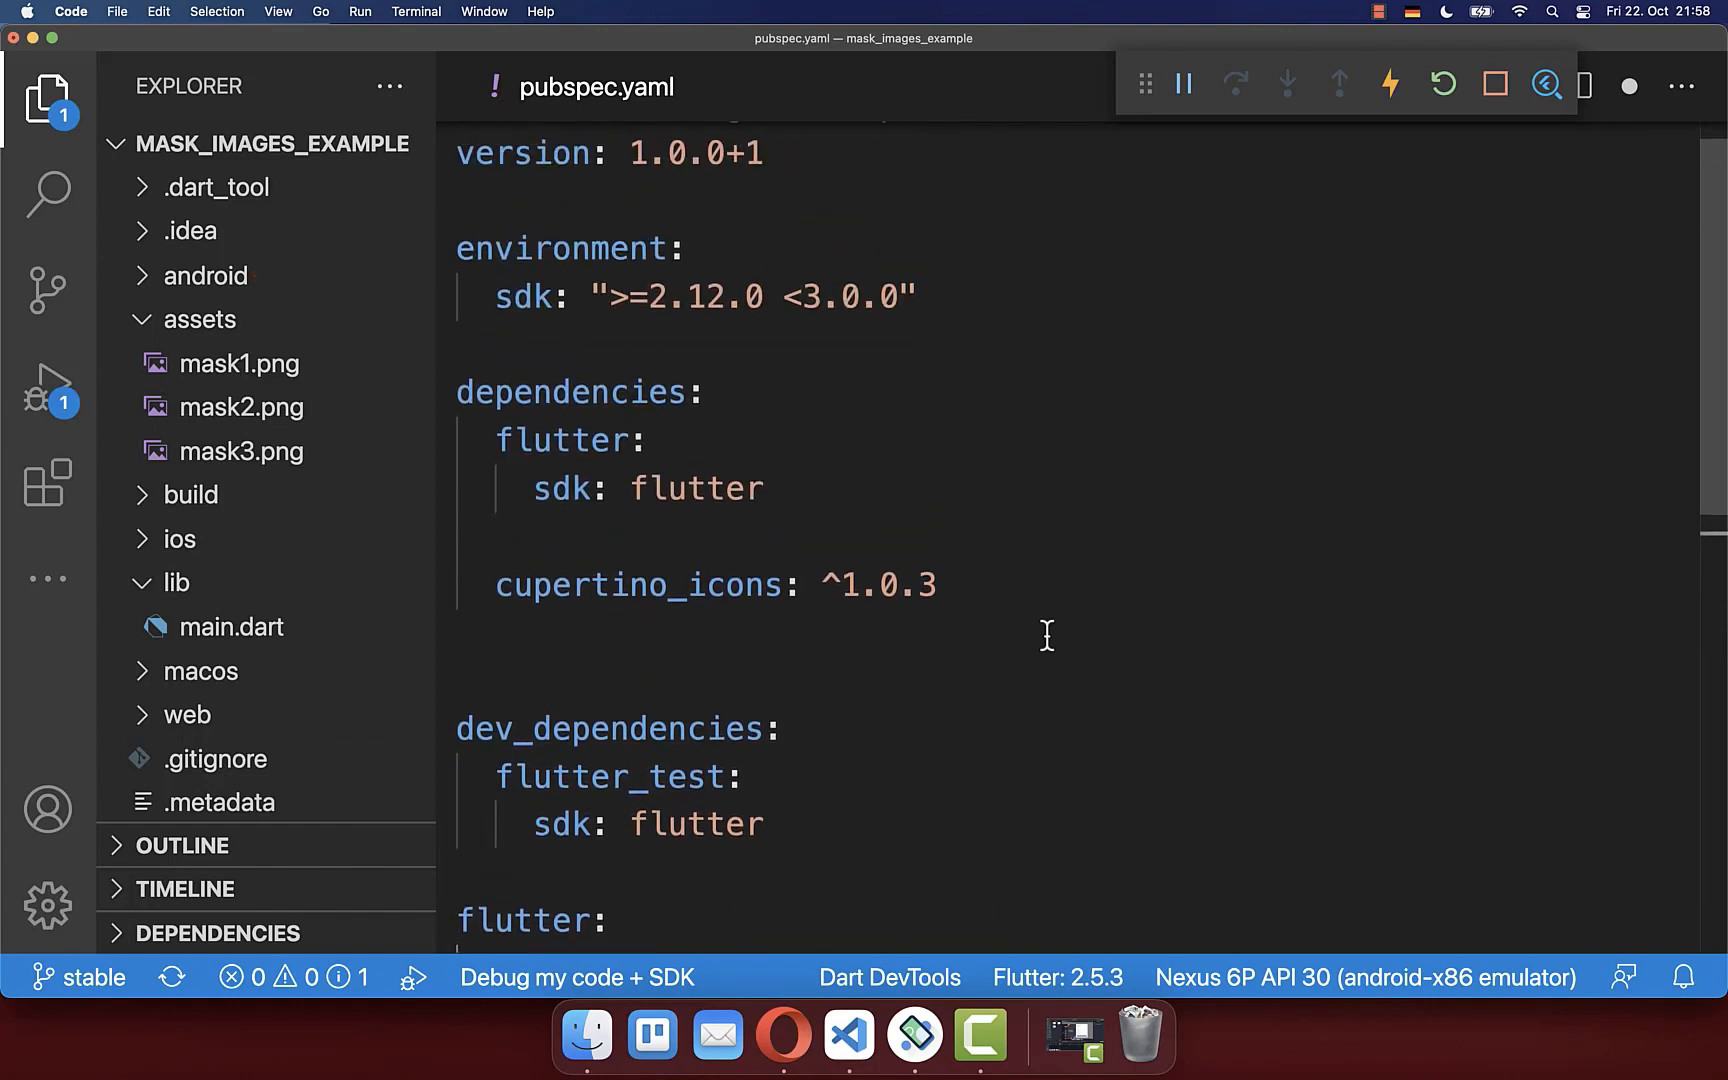
double_click(570, 392)
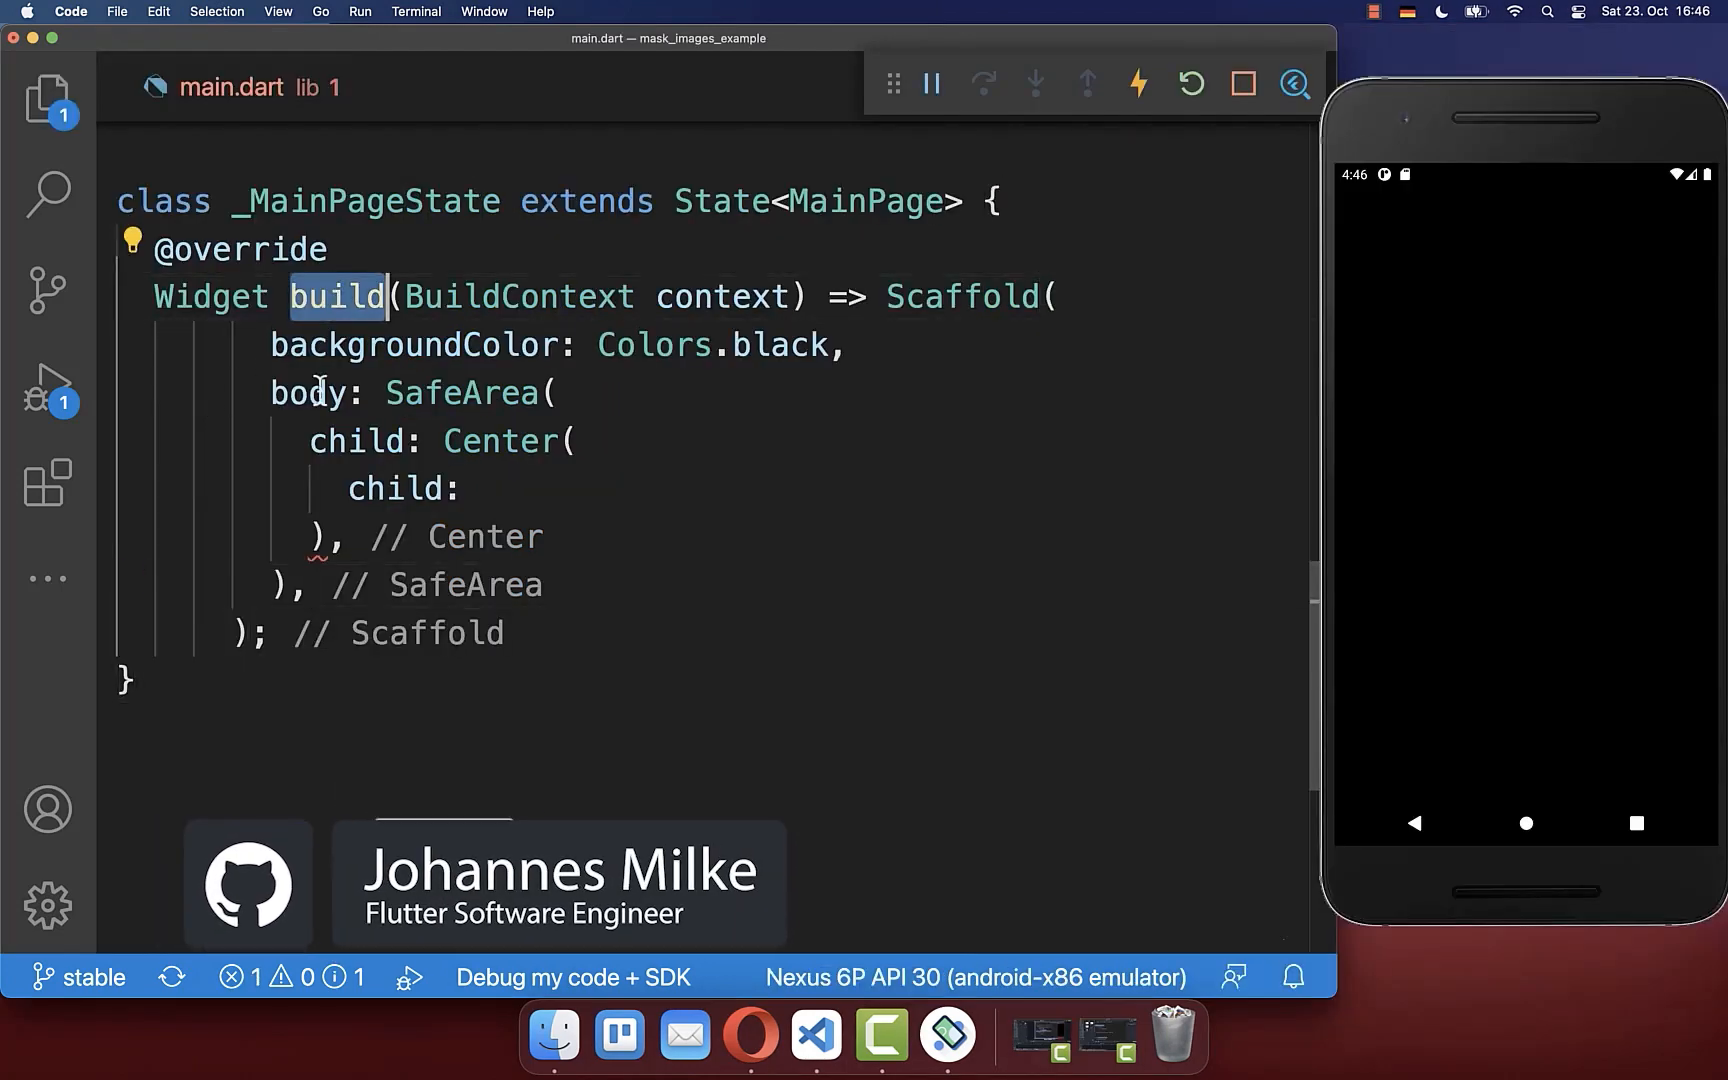
Wrap the centered child in WidgetMask( with mask1.png and a mask: Image.network photo
type("WidgetMask(")
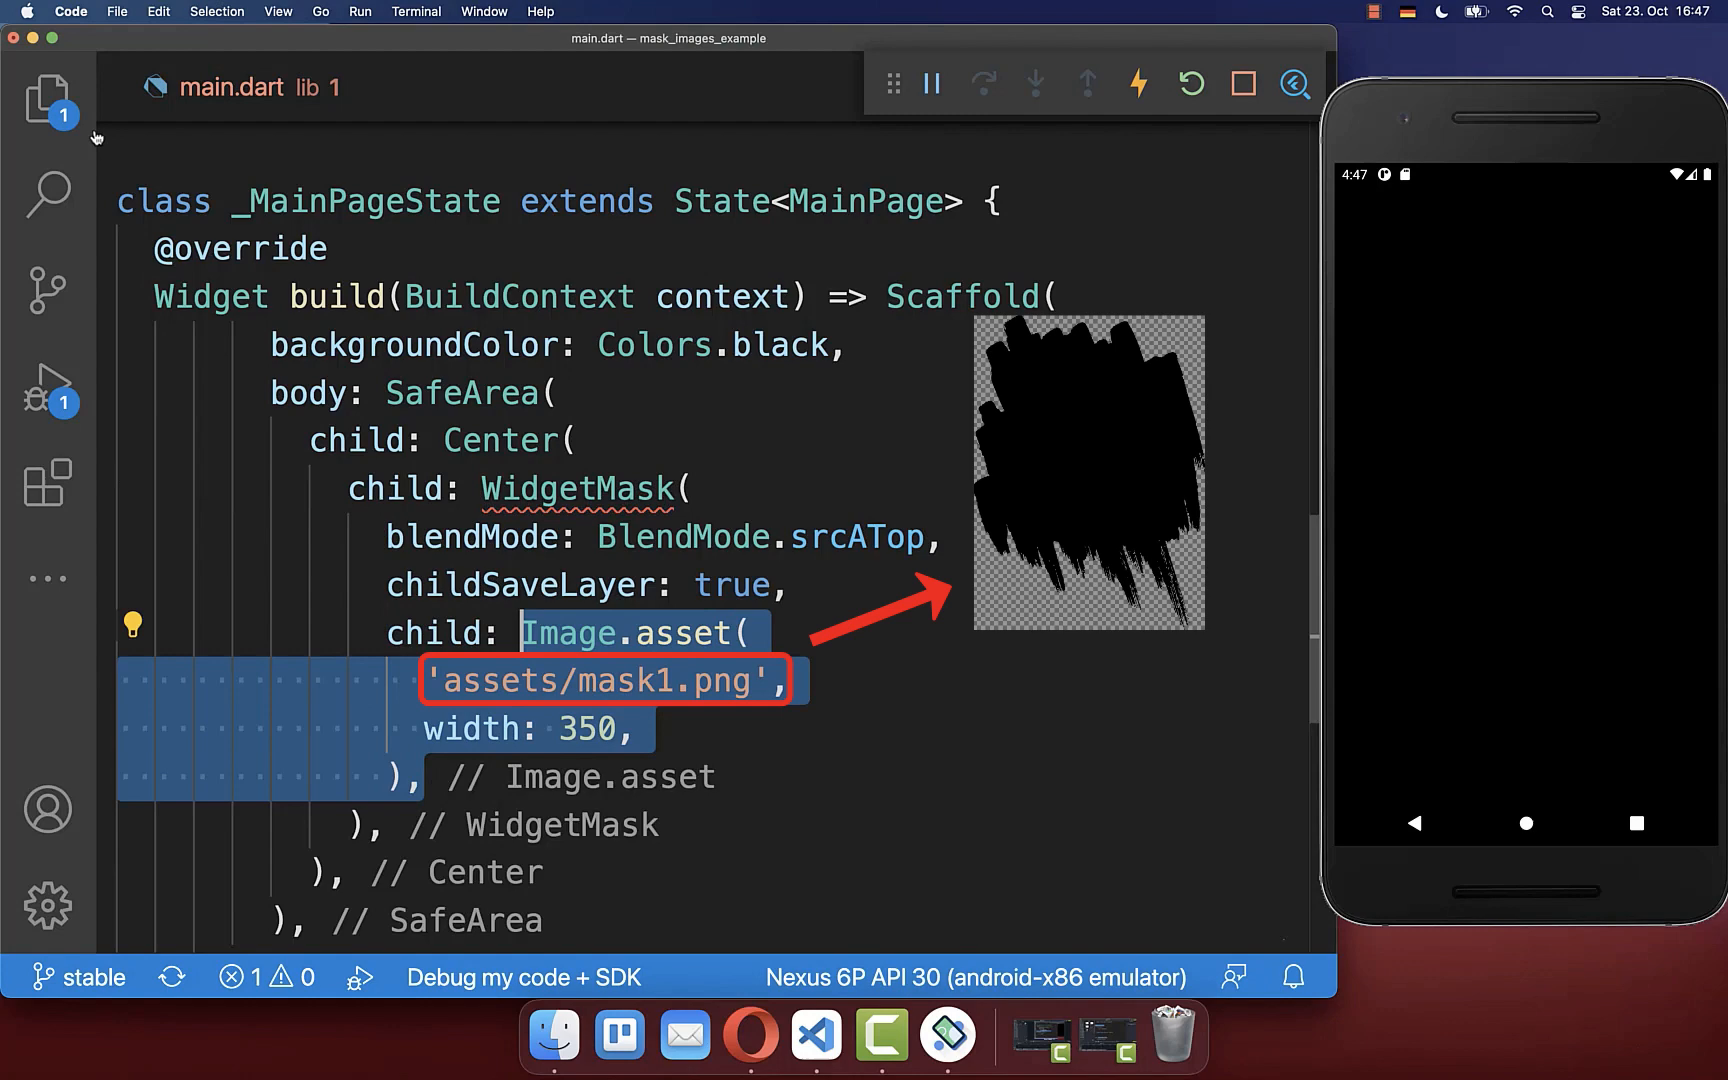
left_click(46, 100)
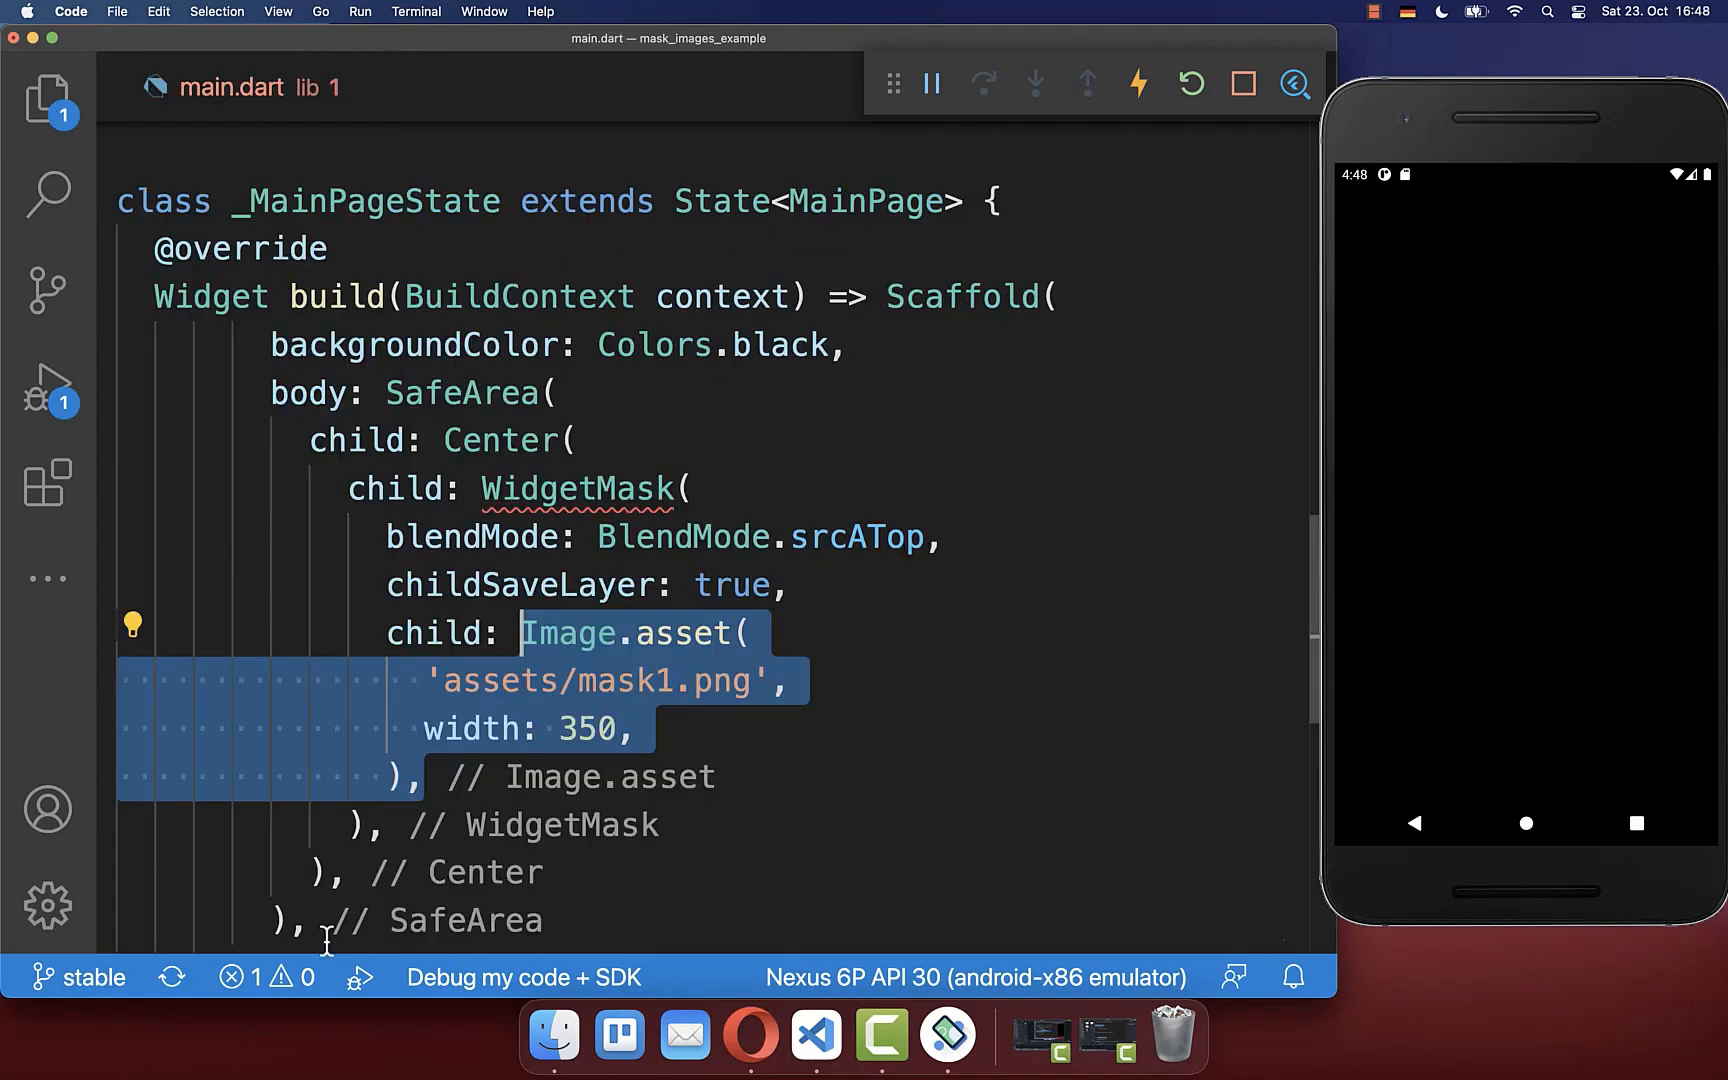
type("mask: Image.network(")
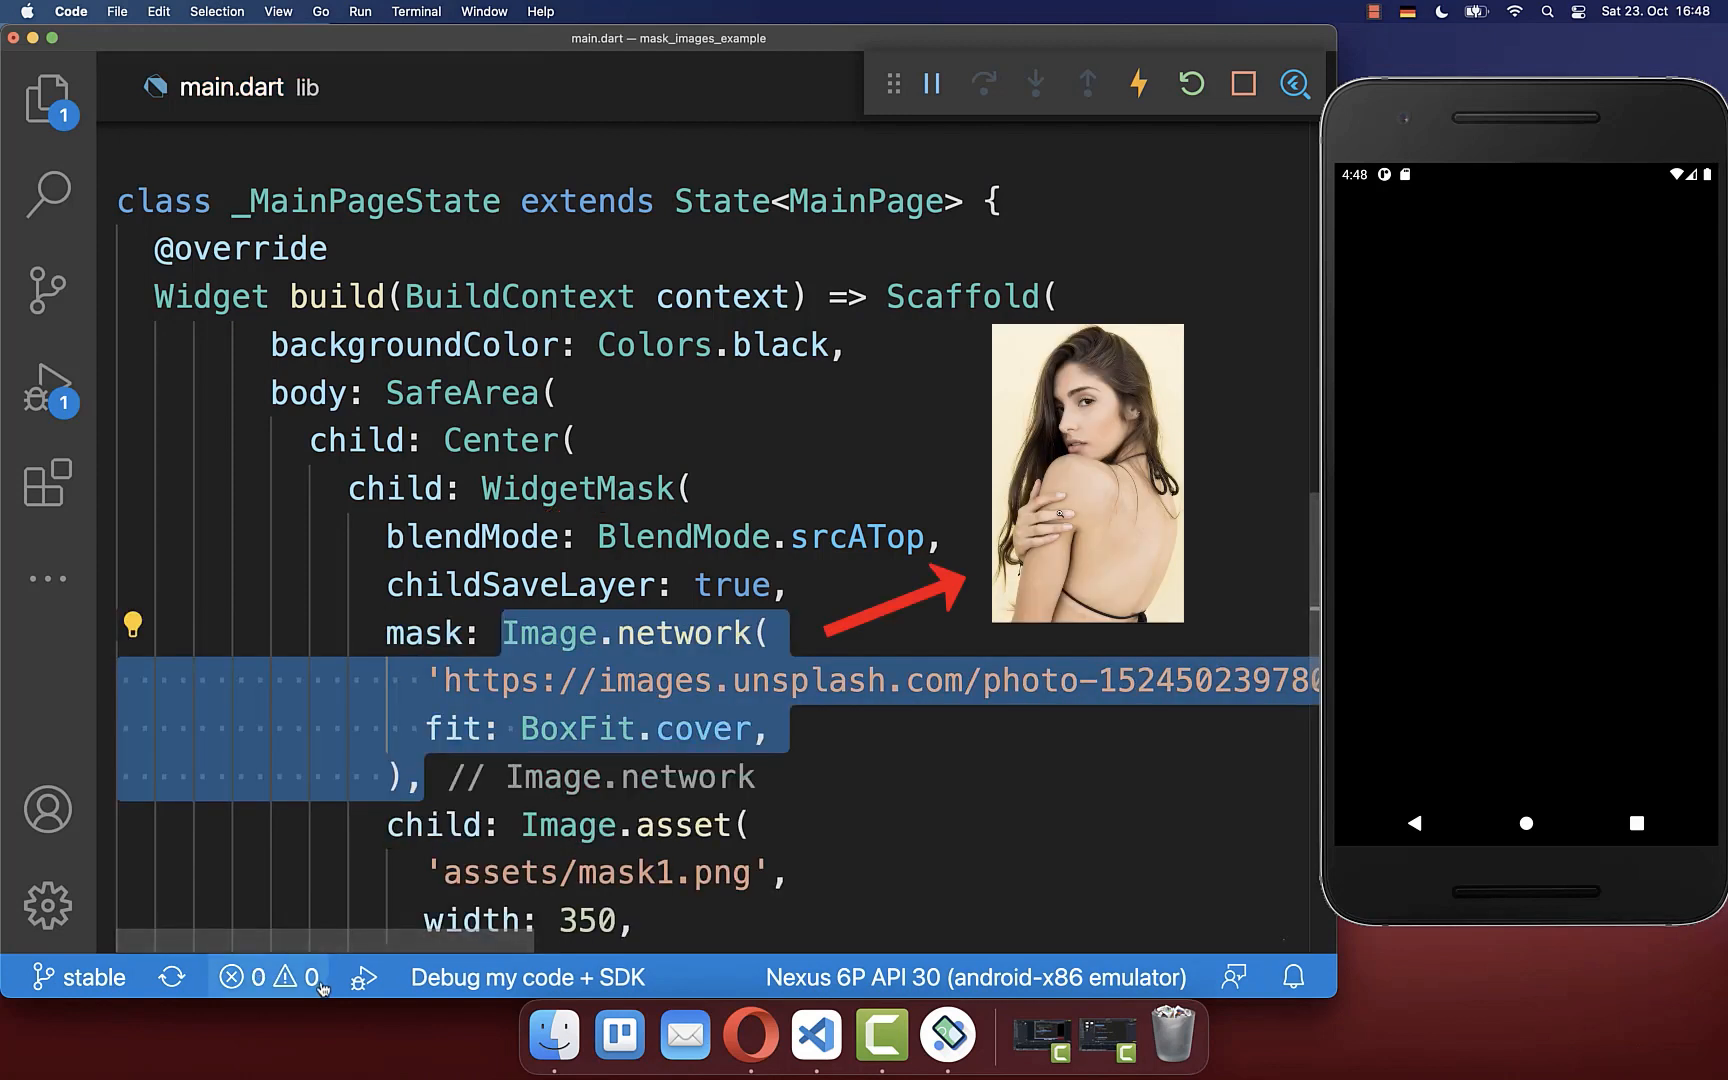
mouse_move(322, 976)
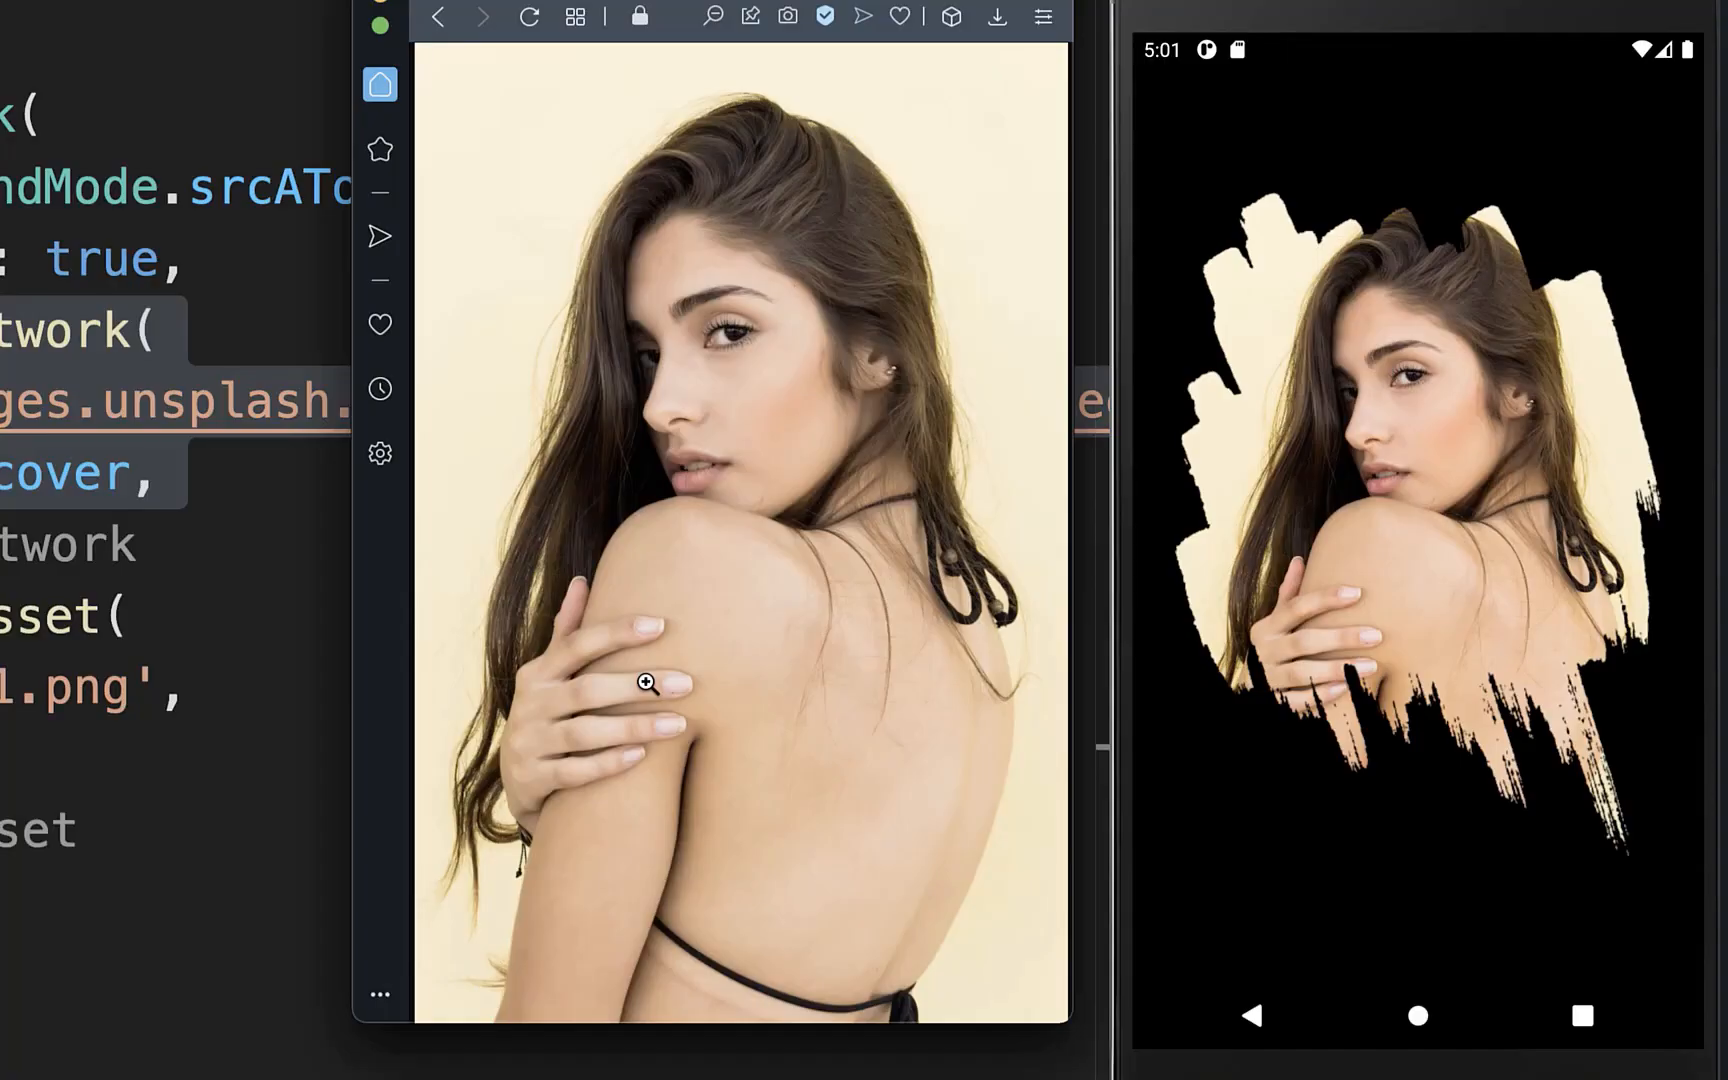
mouse_move(1540, 382)
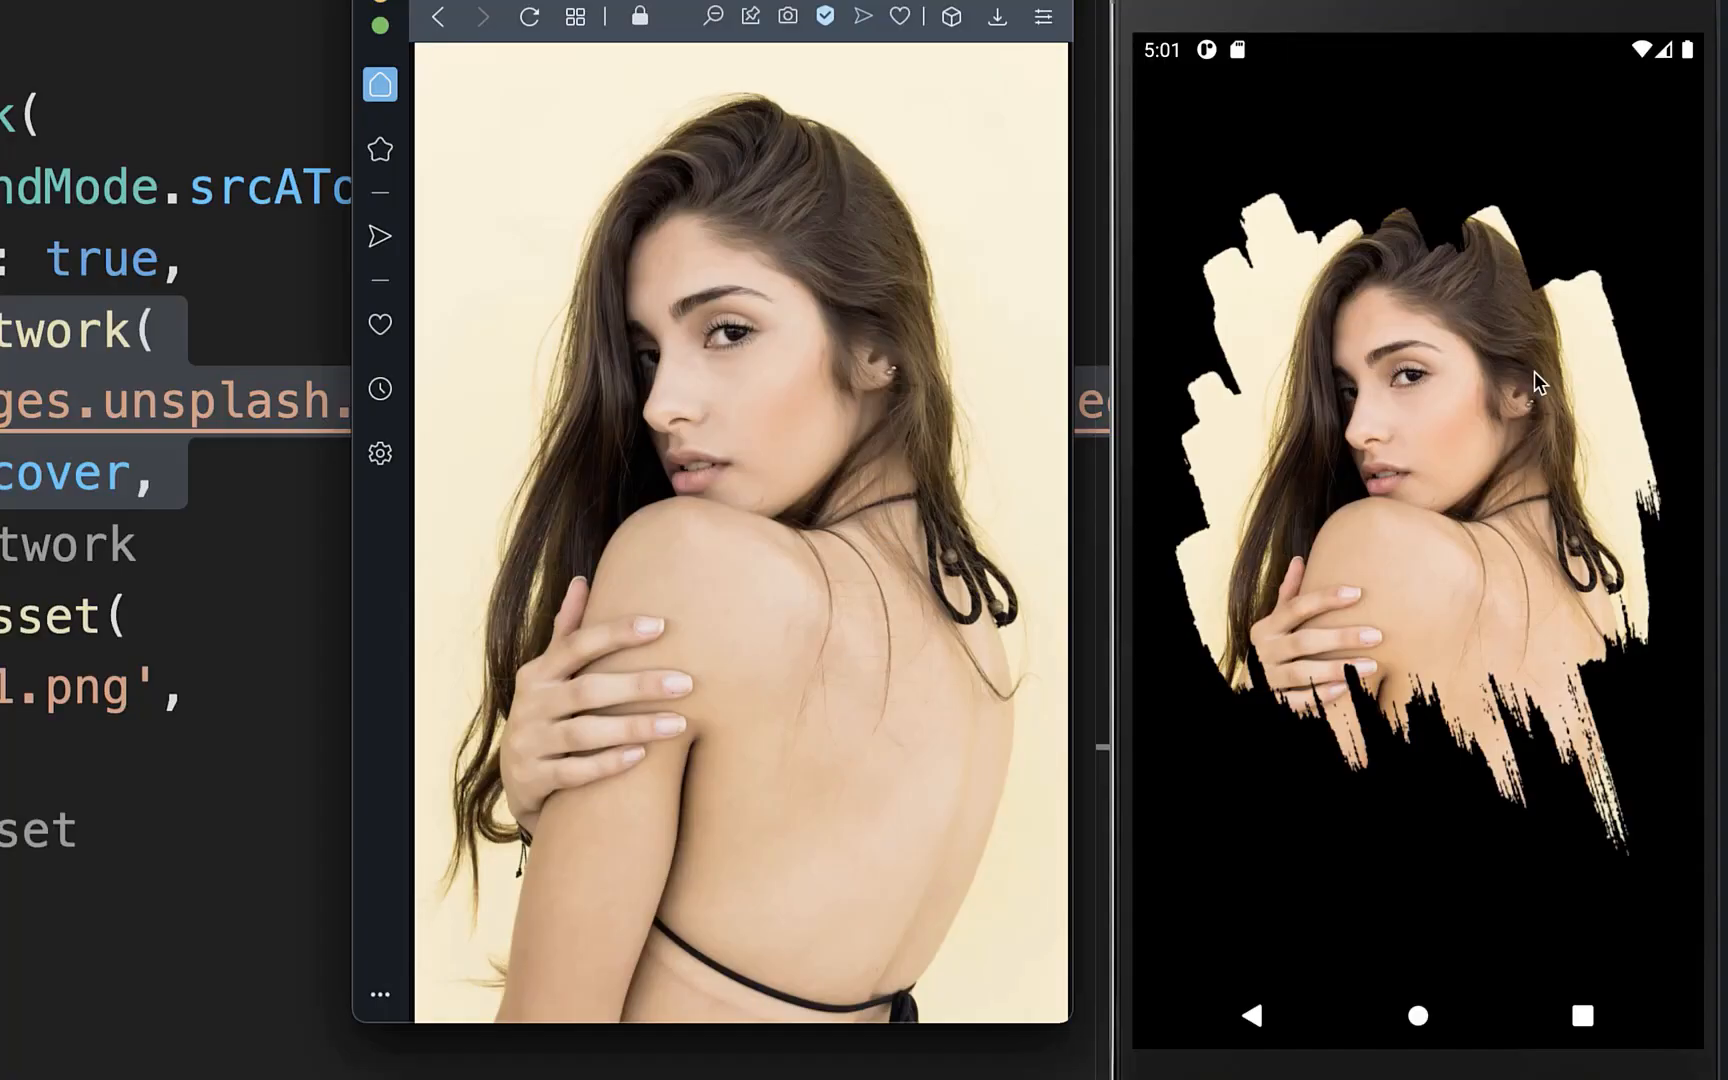
mouse_move(1396, 412)
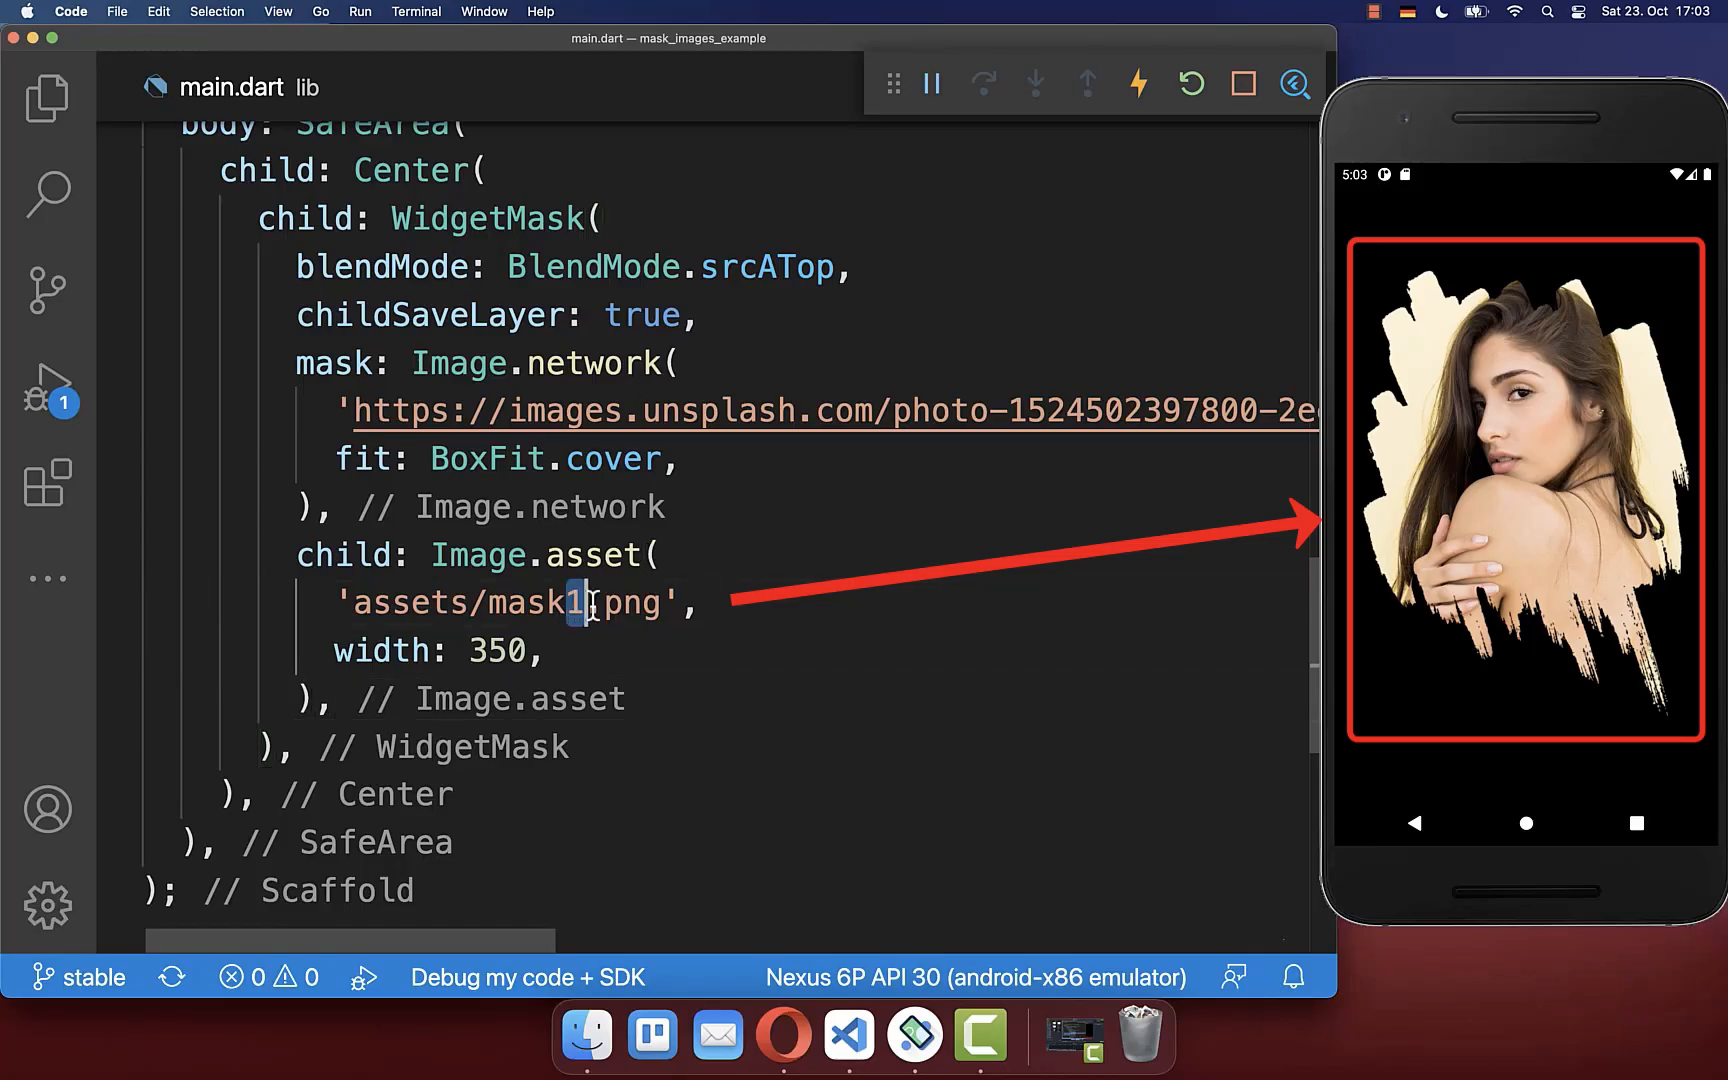
Try mask2 and mask3 assets, then make the child FlutterLogo(size: 300)
type("2")
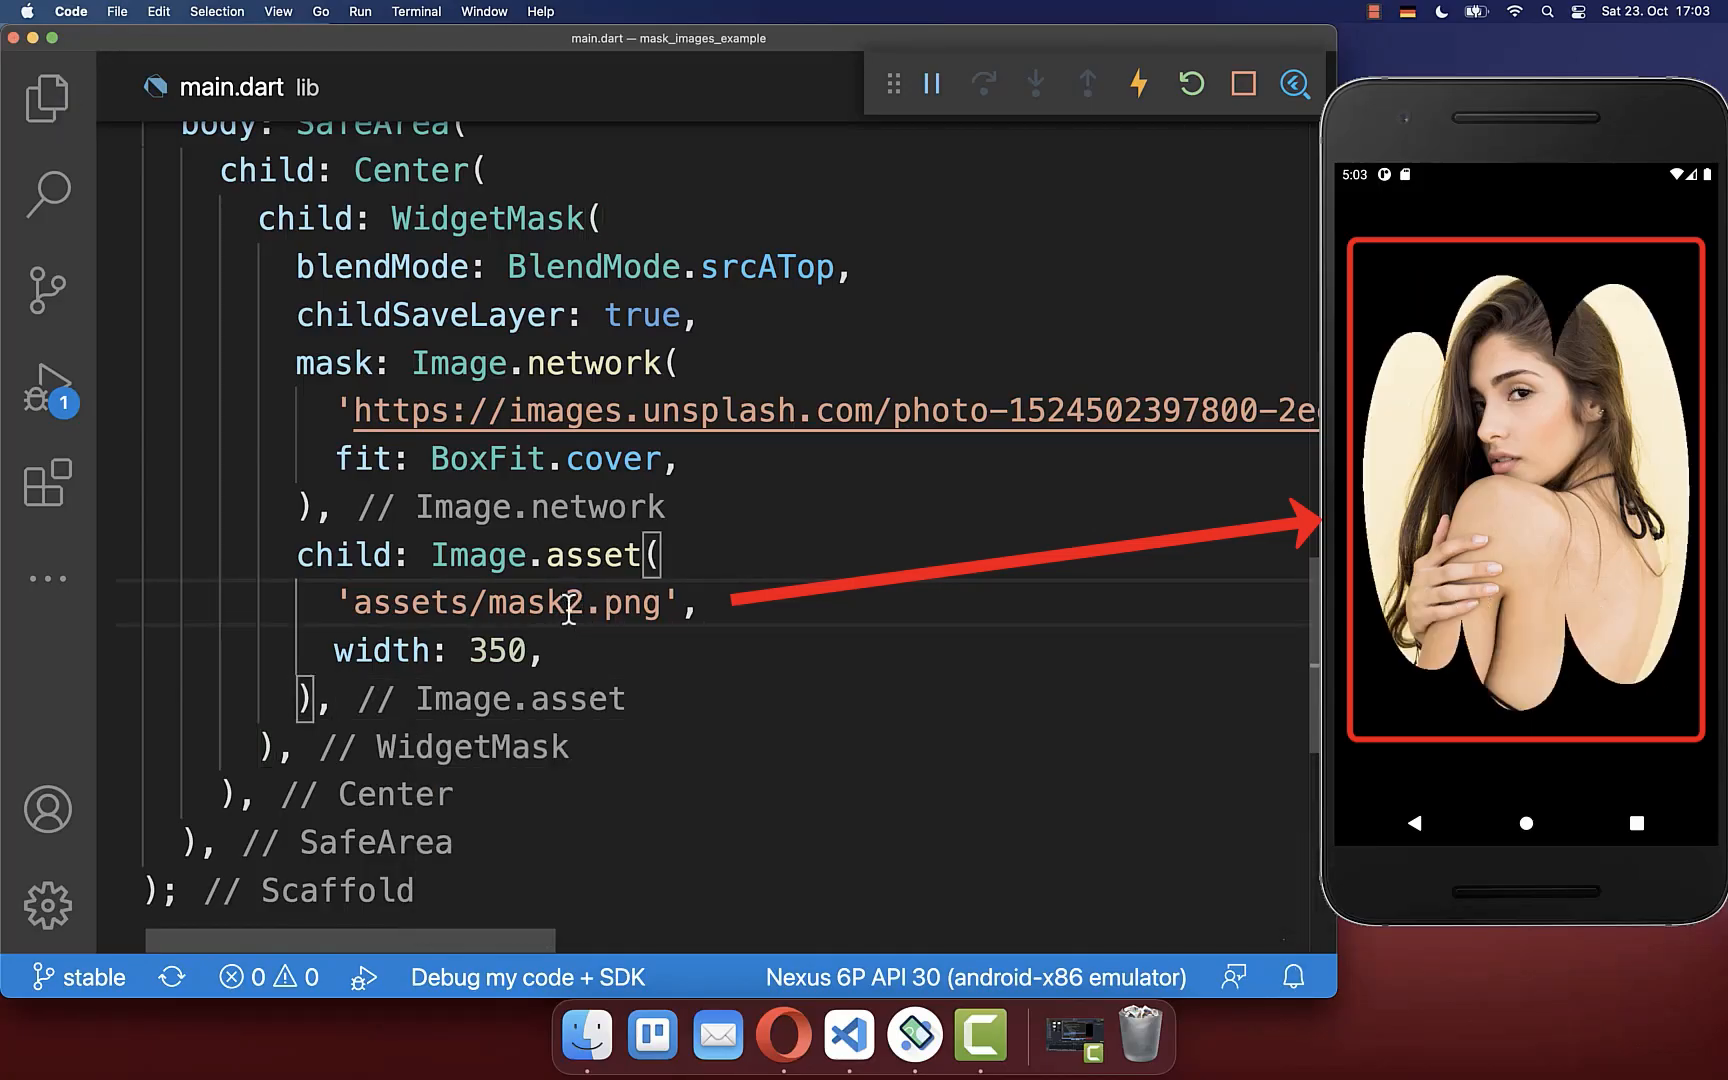
type("3")
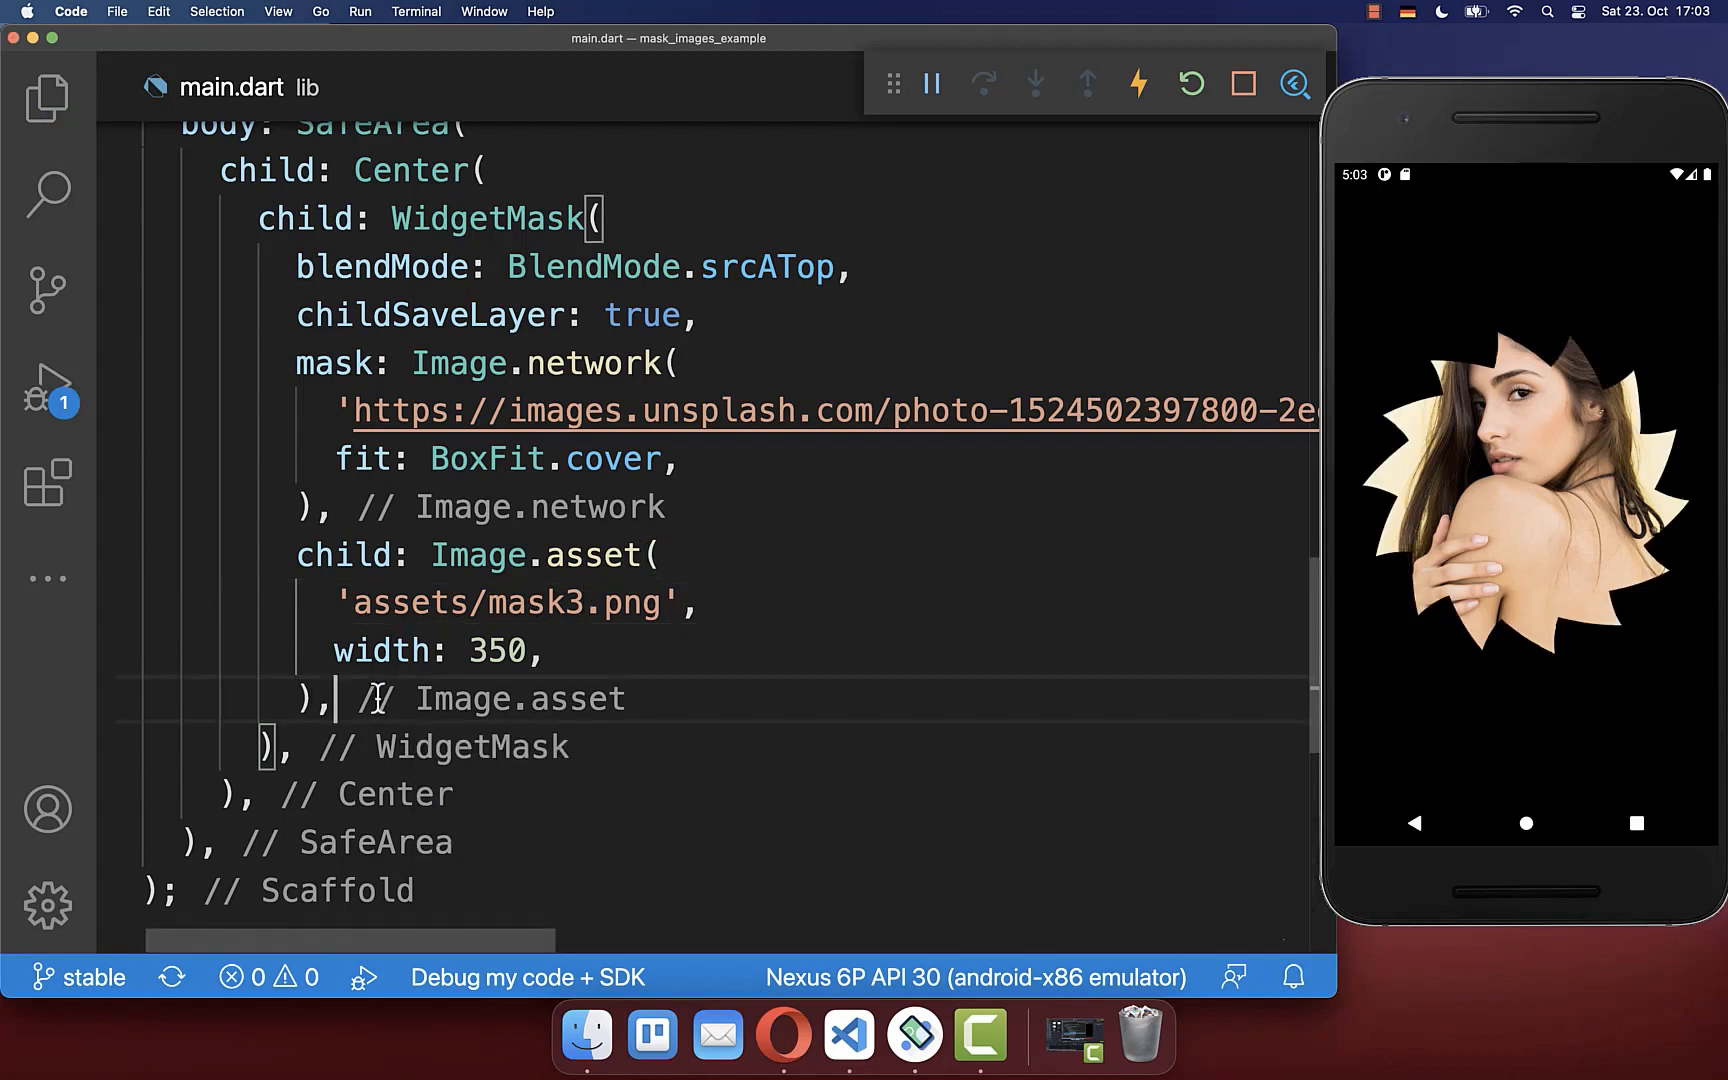
type("FlutterLogo(size: 300),")
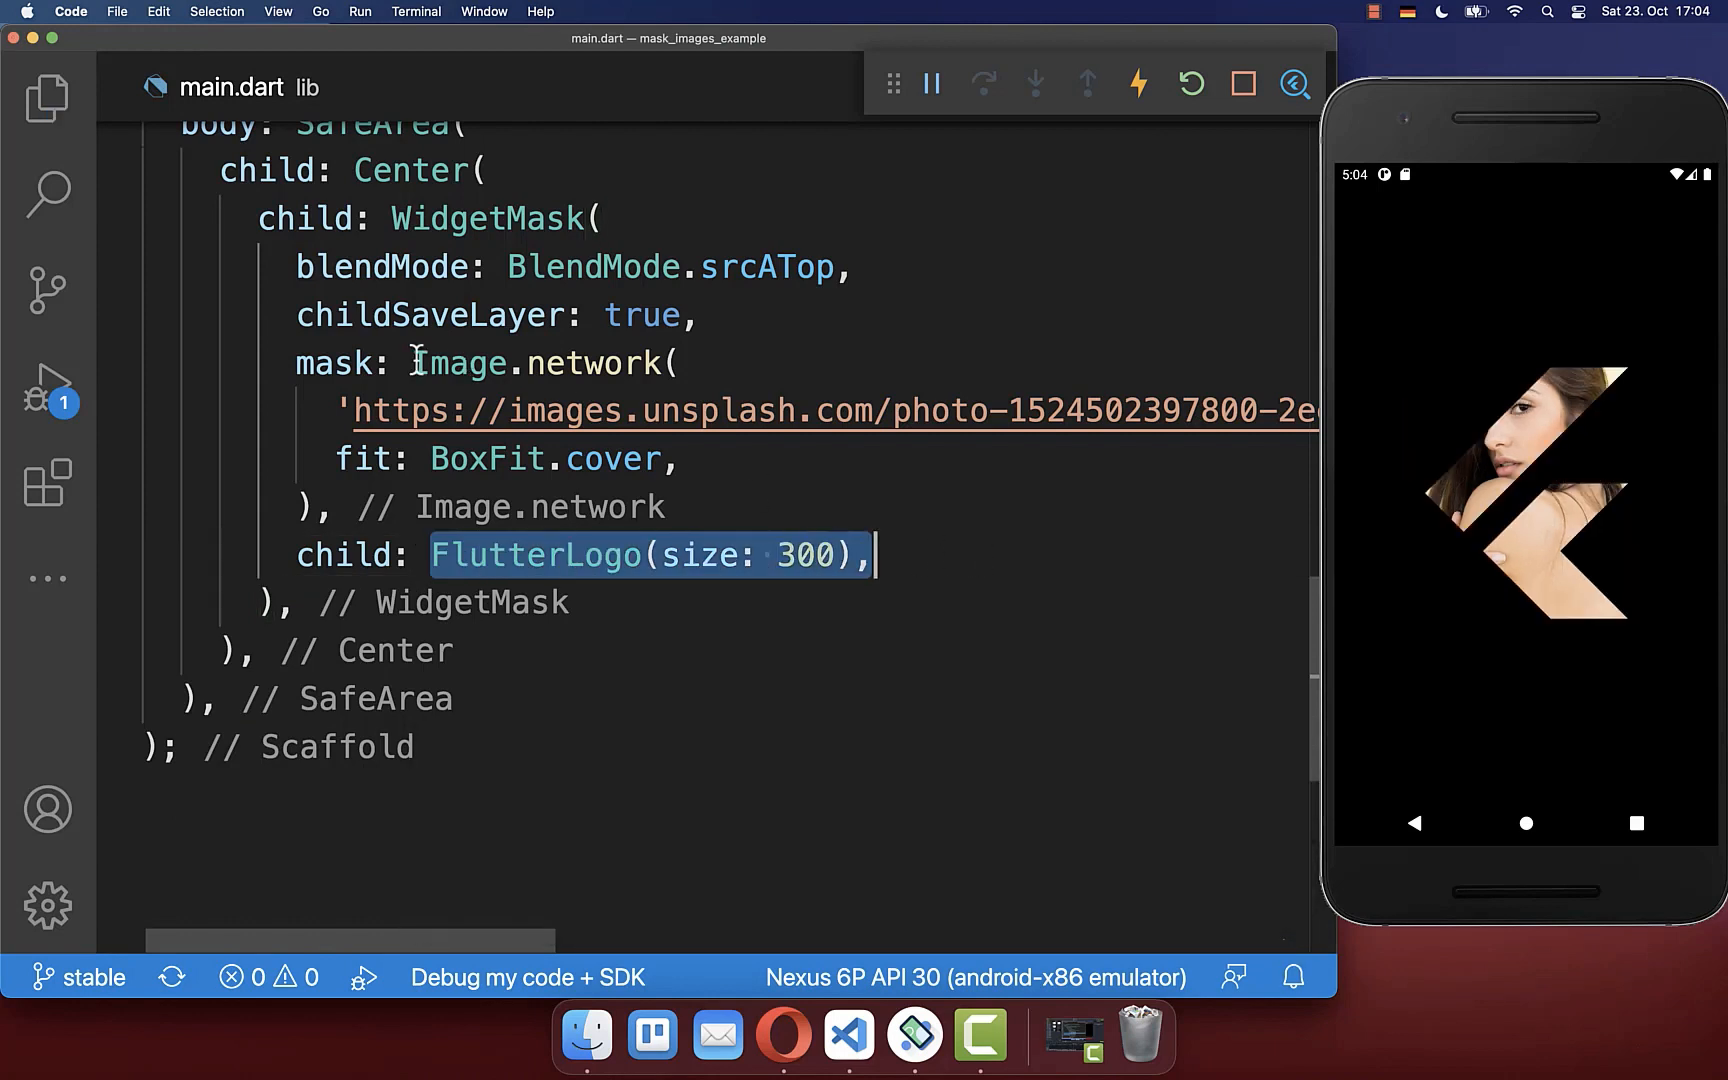
Select FlutterLogo and restore Image.asset('assets/mask3.png', width: 350) as the child
left_click(436, 554)
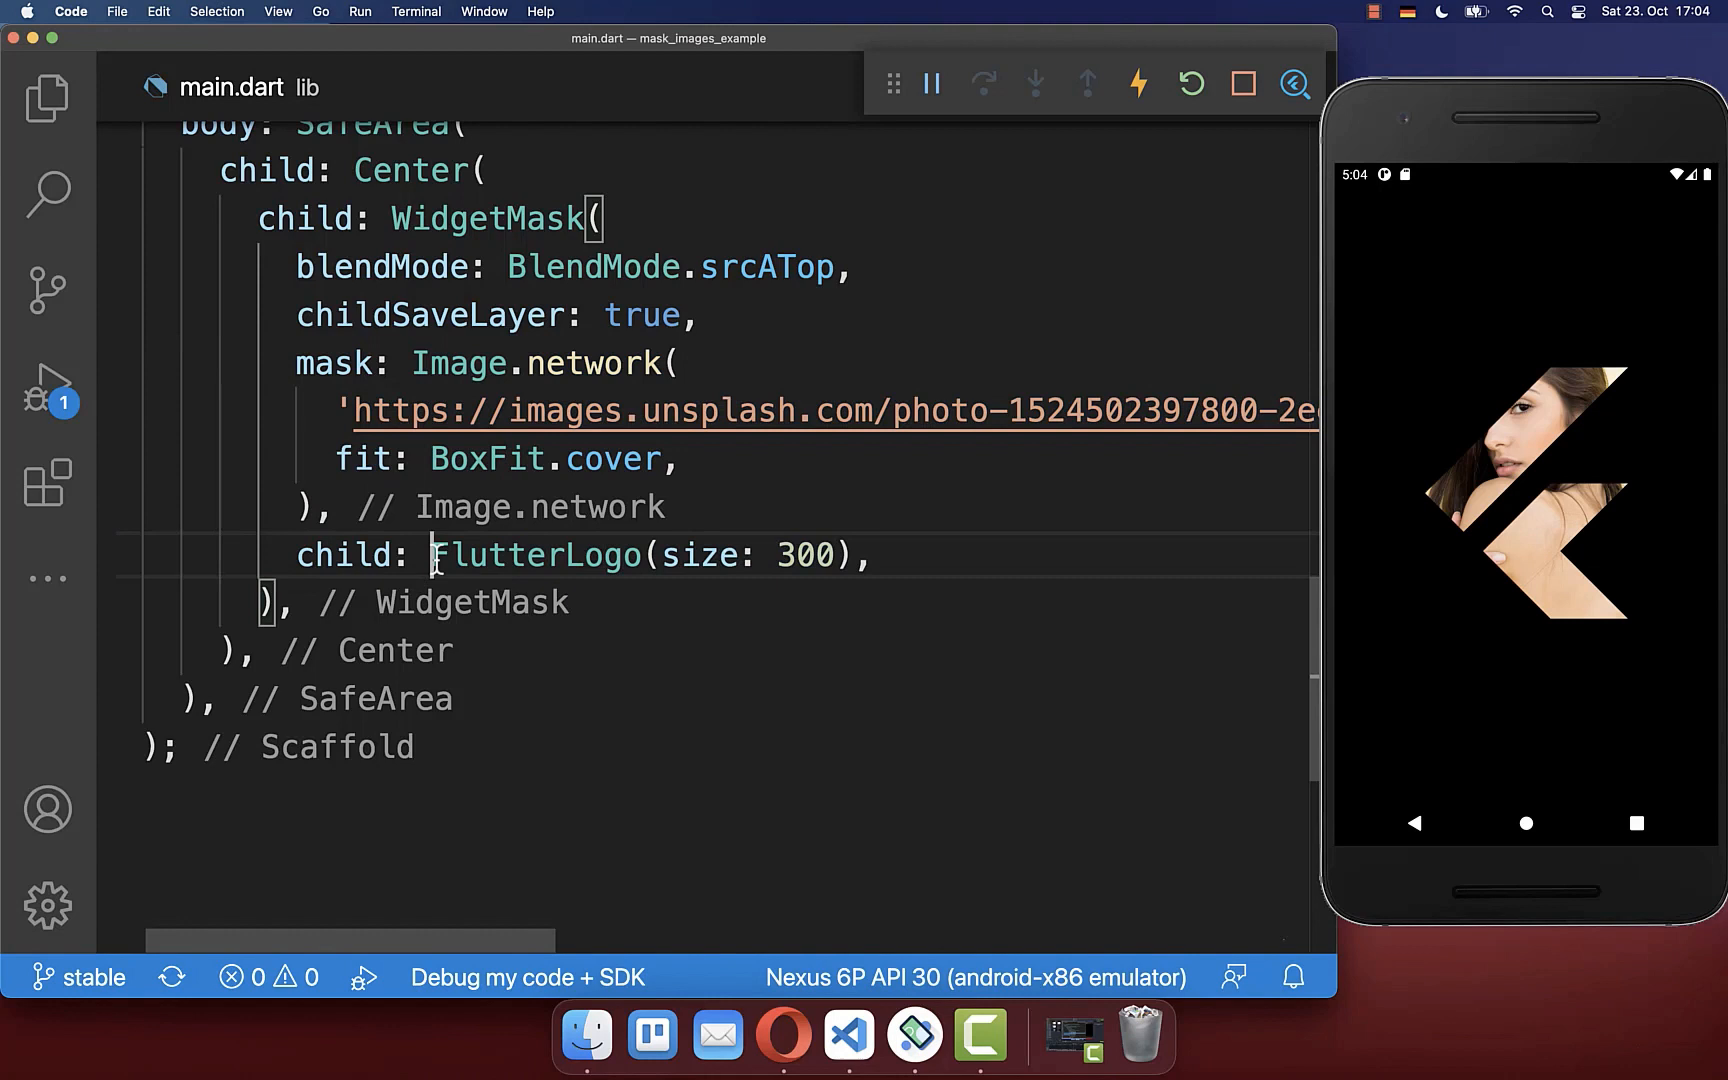
double_click(536, 554)
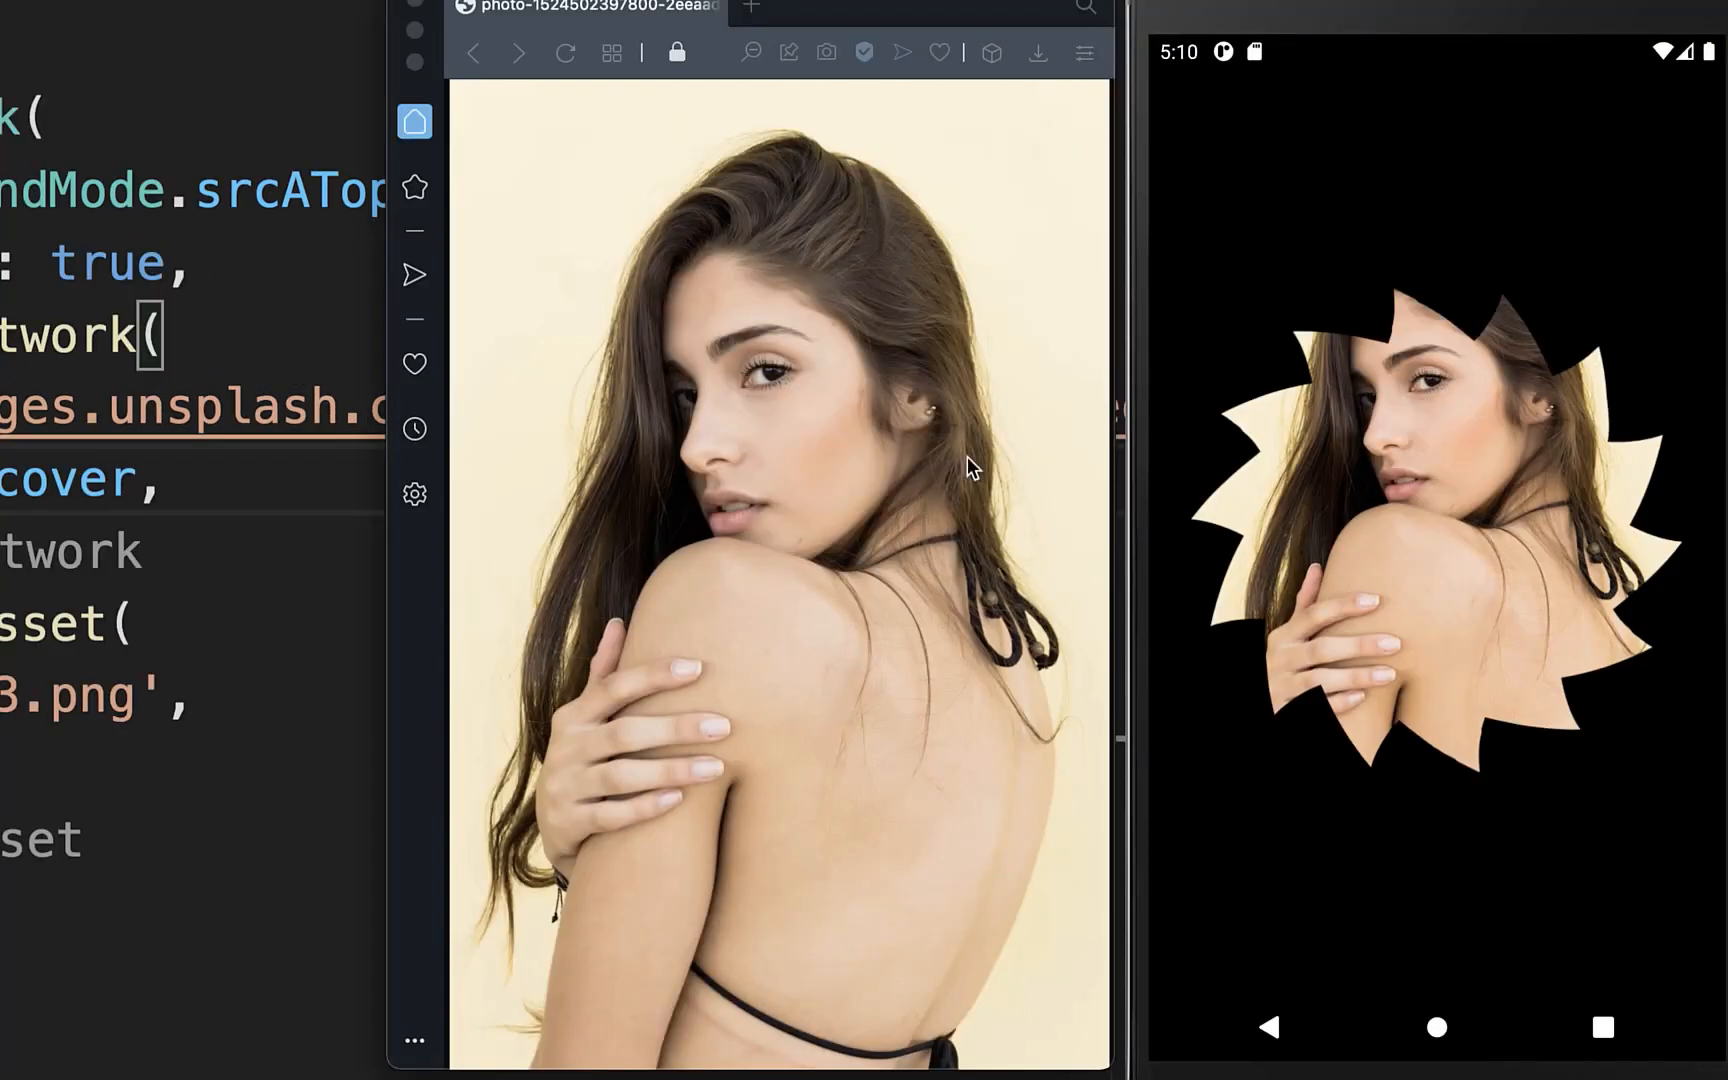
mouse_move(1294, 490)
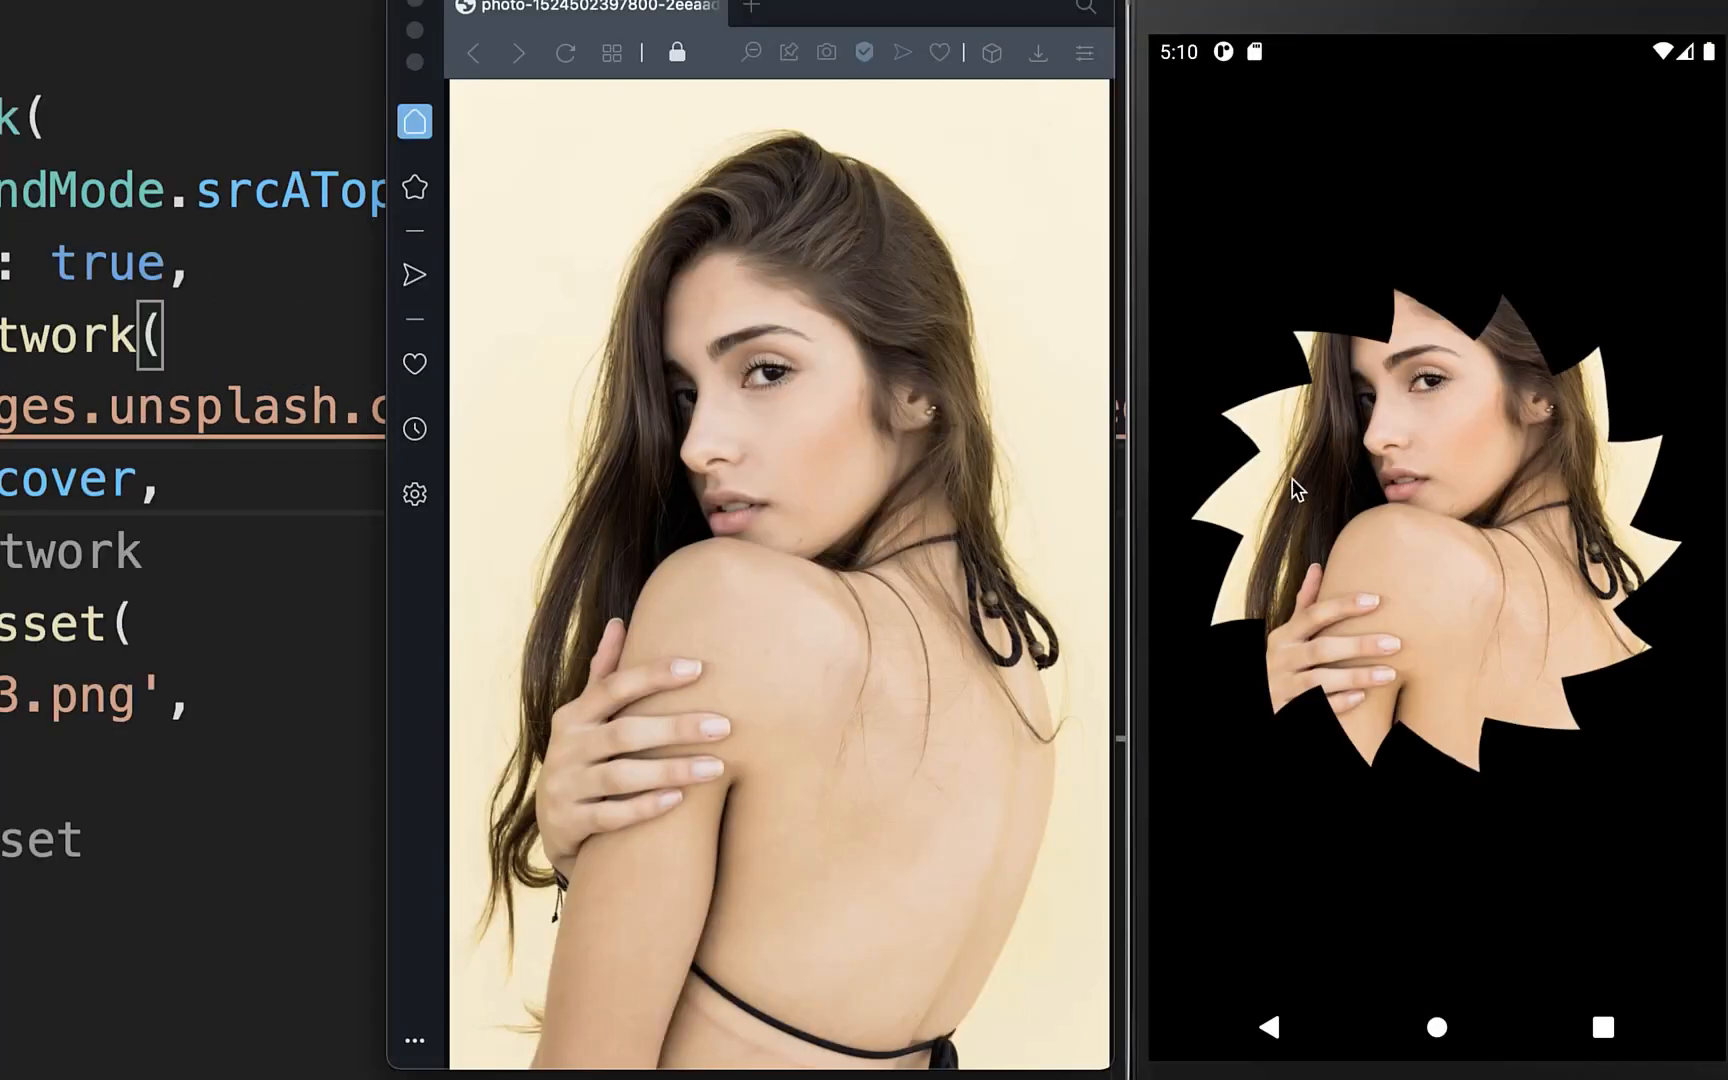
mouse_move(1398, 502)
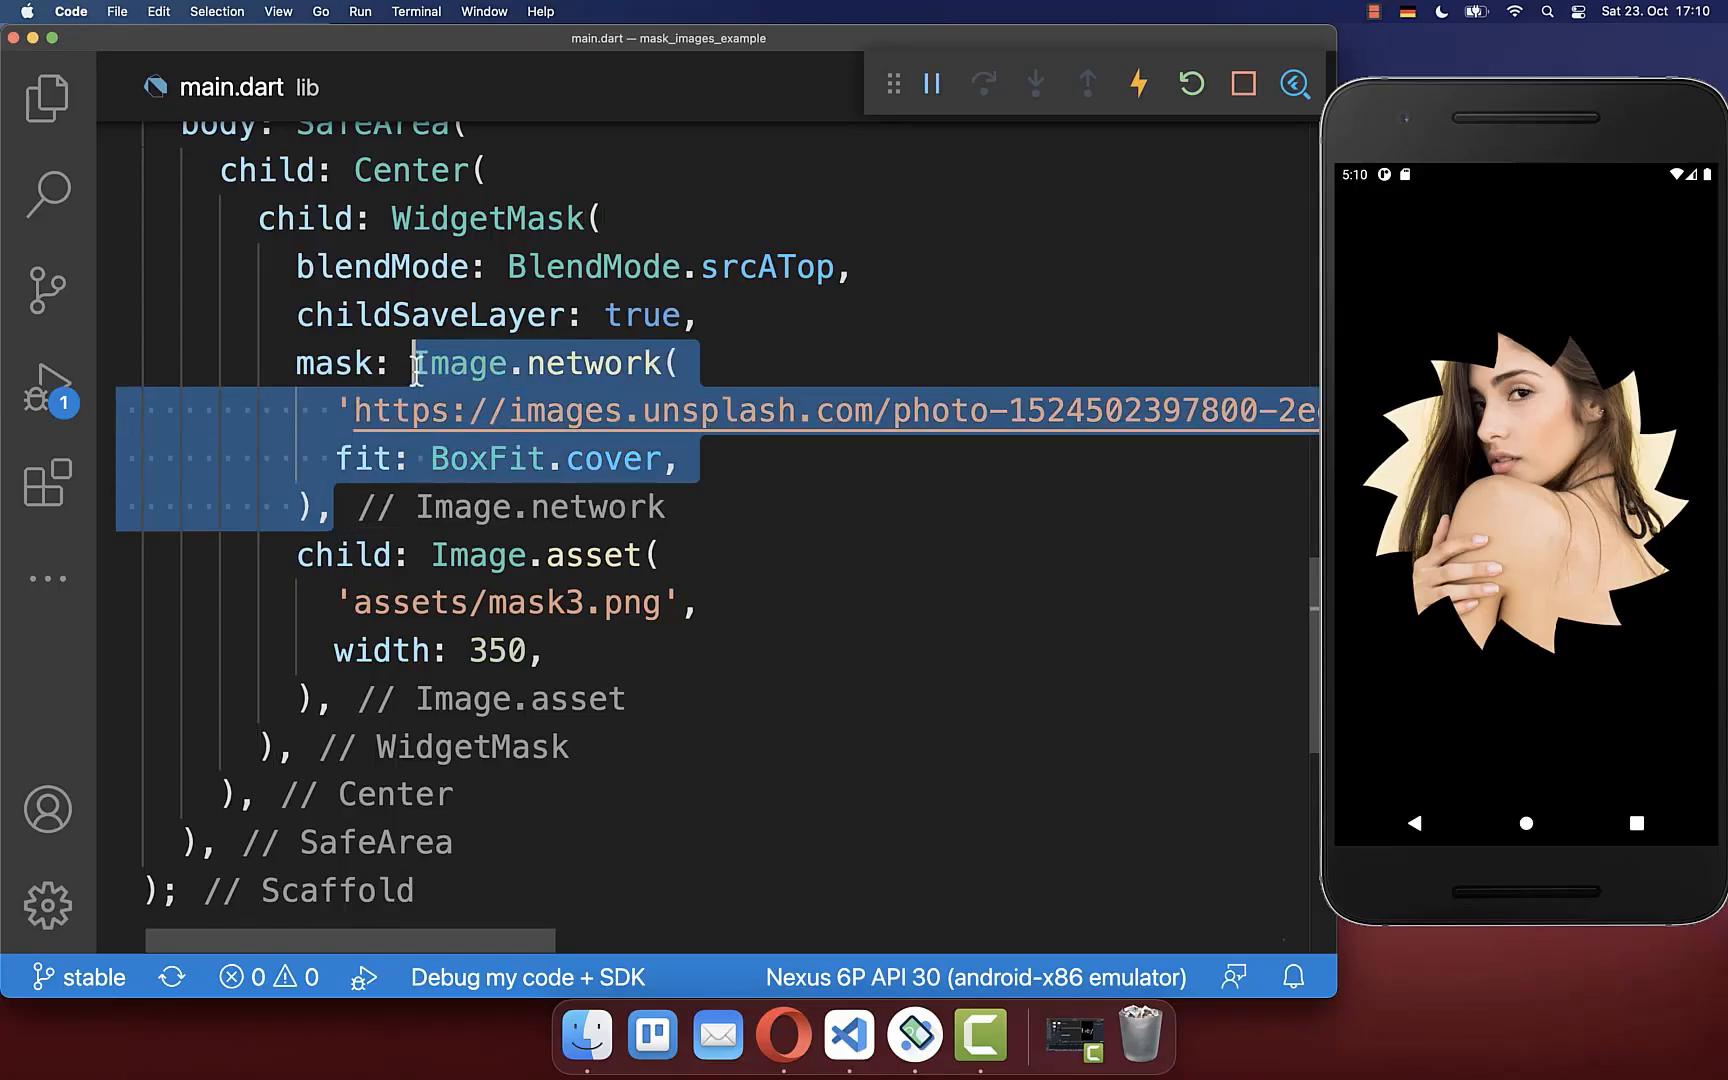
mouse_move(904, 584)
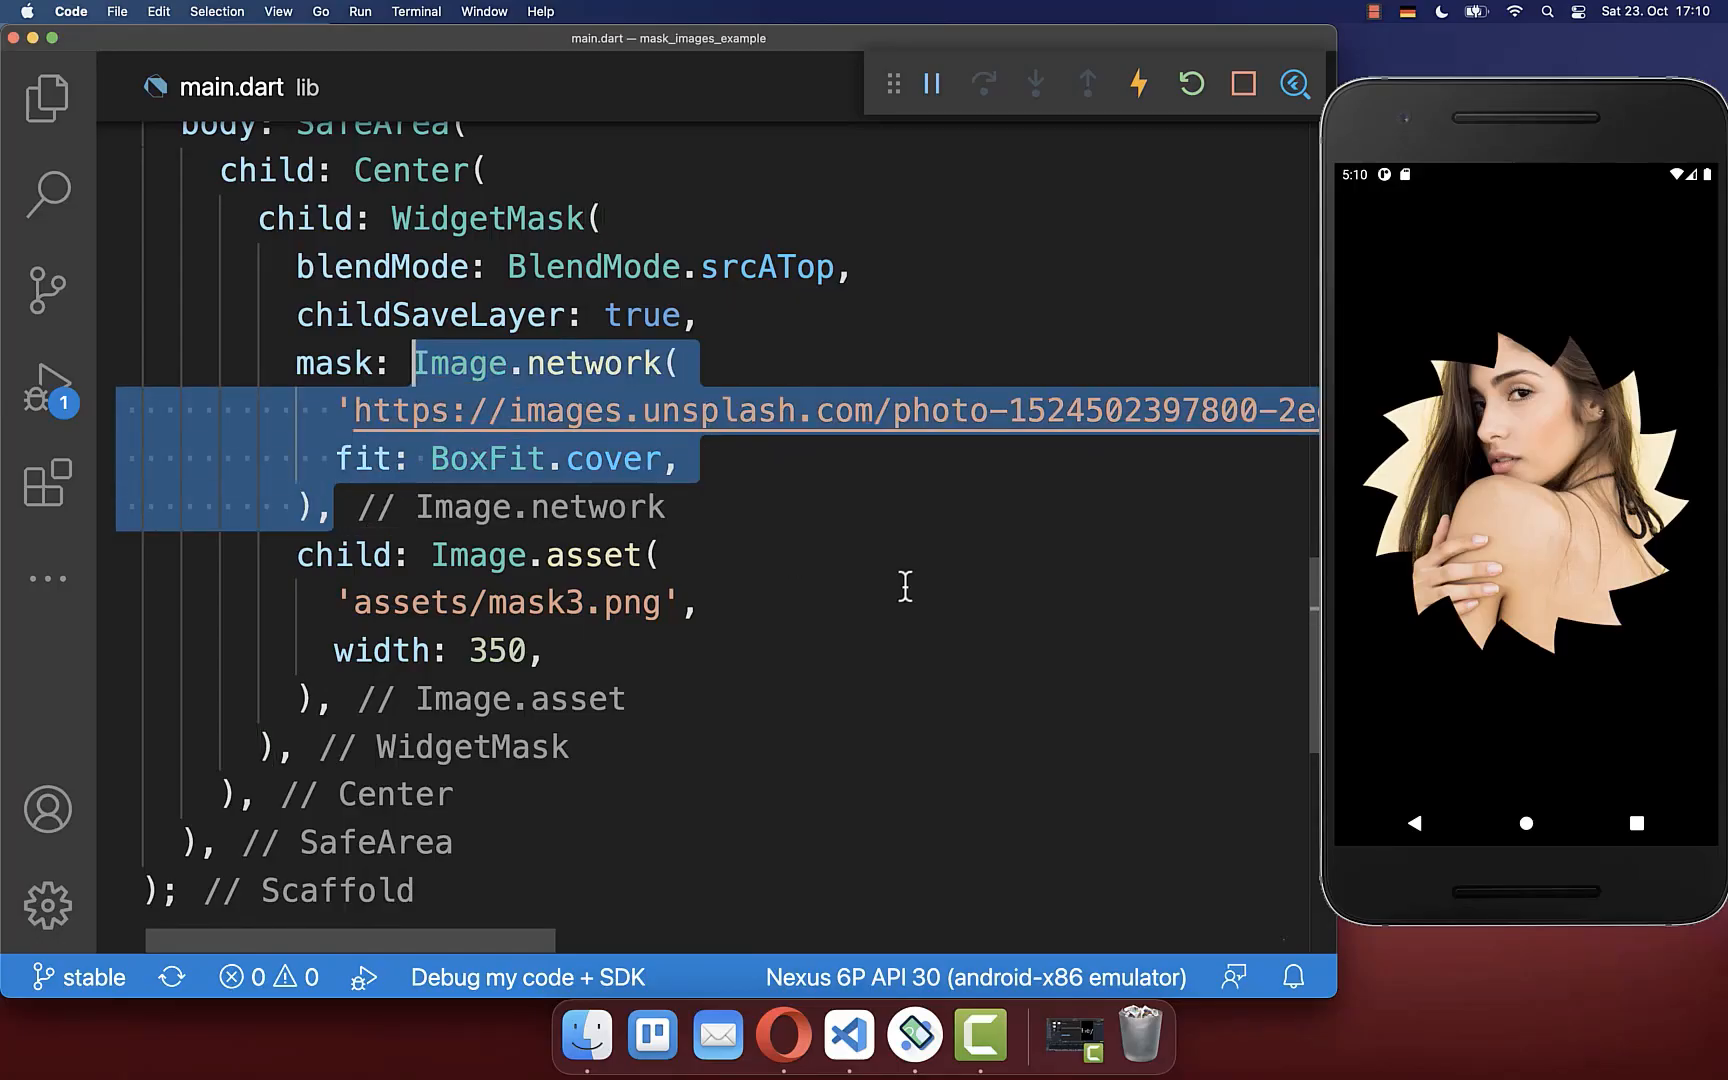
Give Image.network alignment Alignment.topCenter, hot reload, then change it to bottomCenter
type("alignment: Alignment.topCenter,")
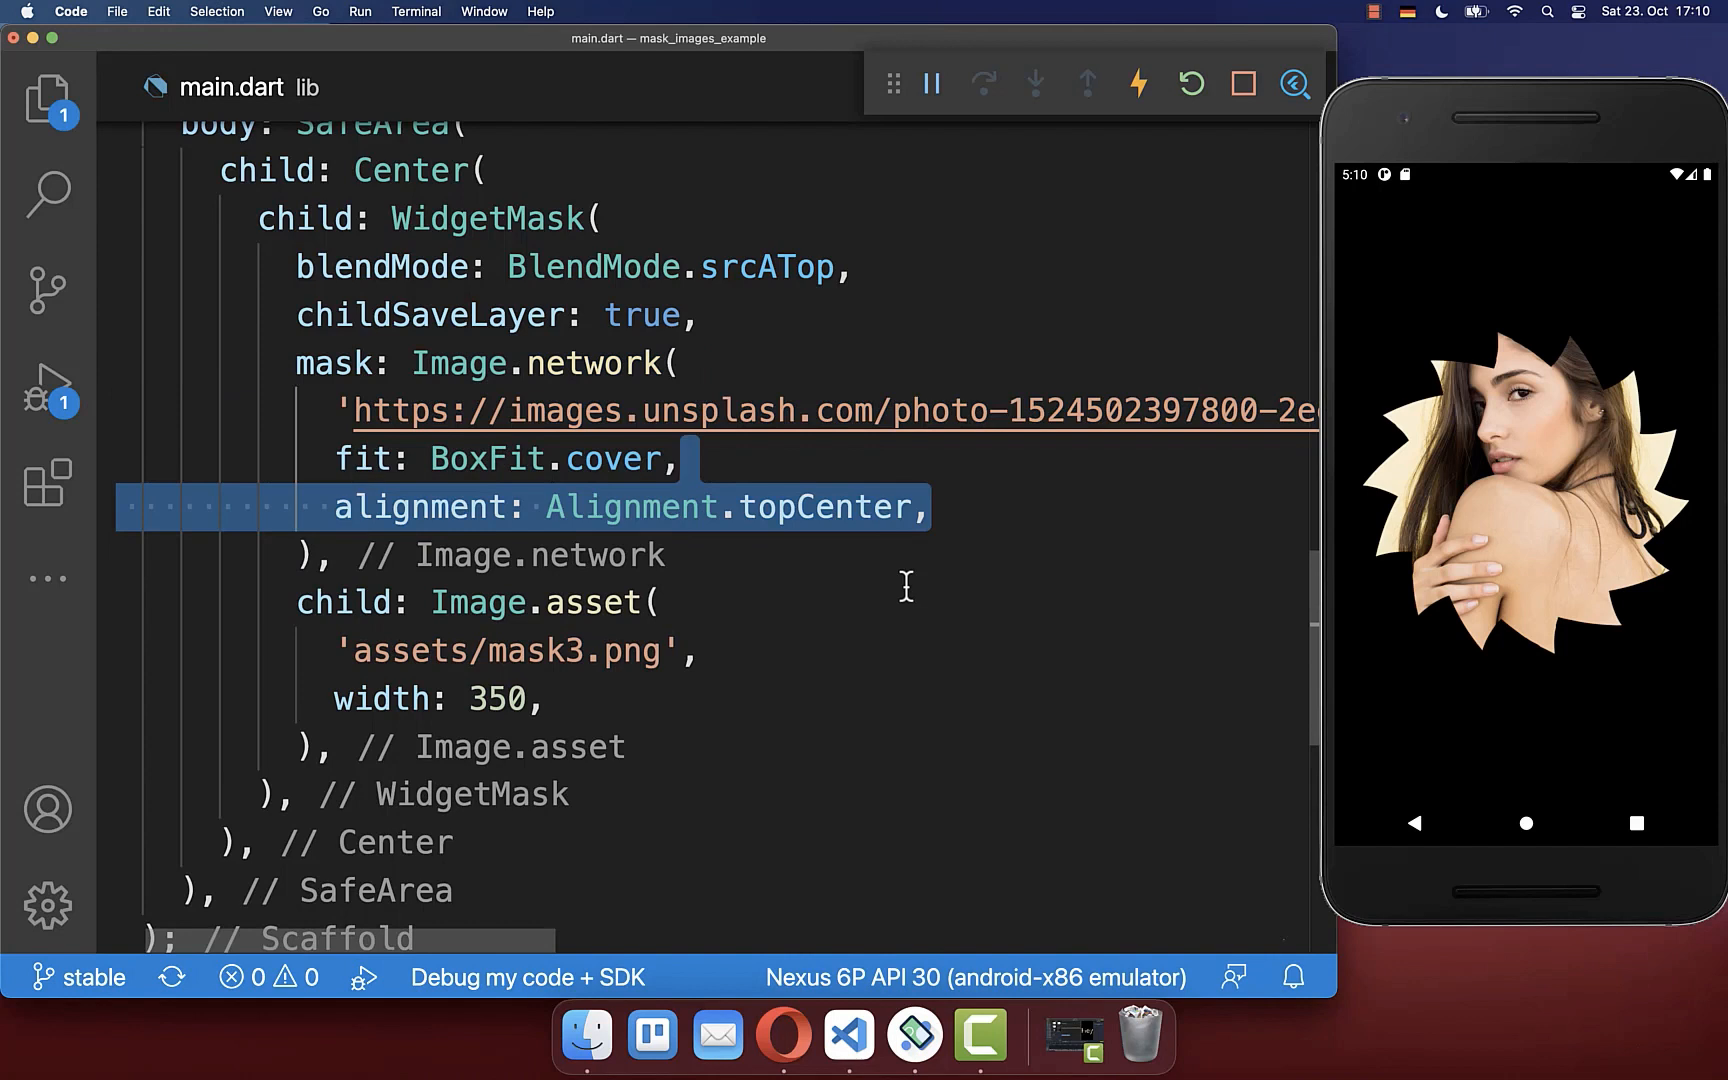
double_click(822, 506)
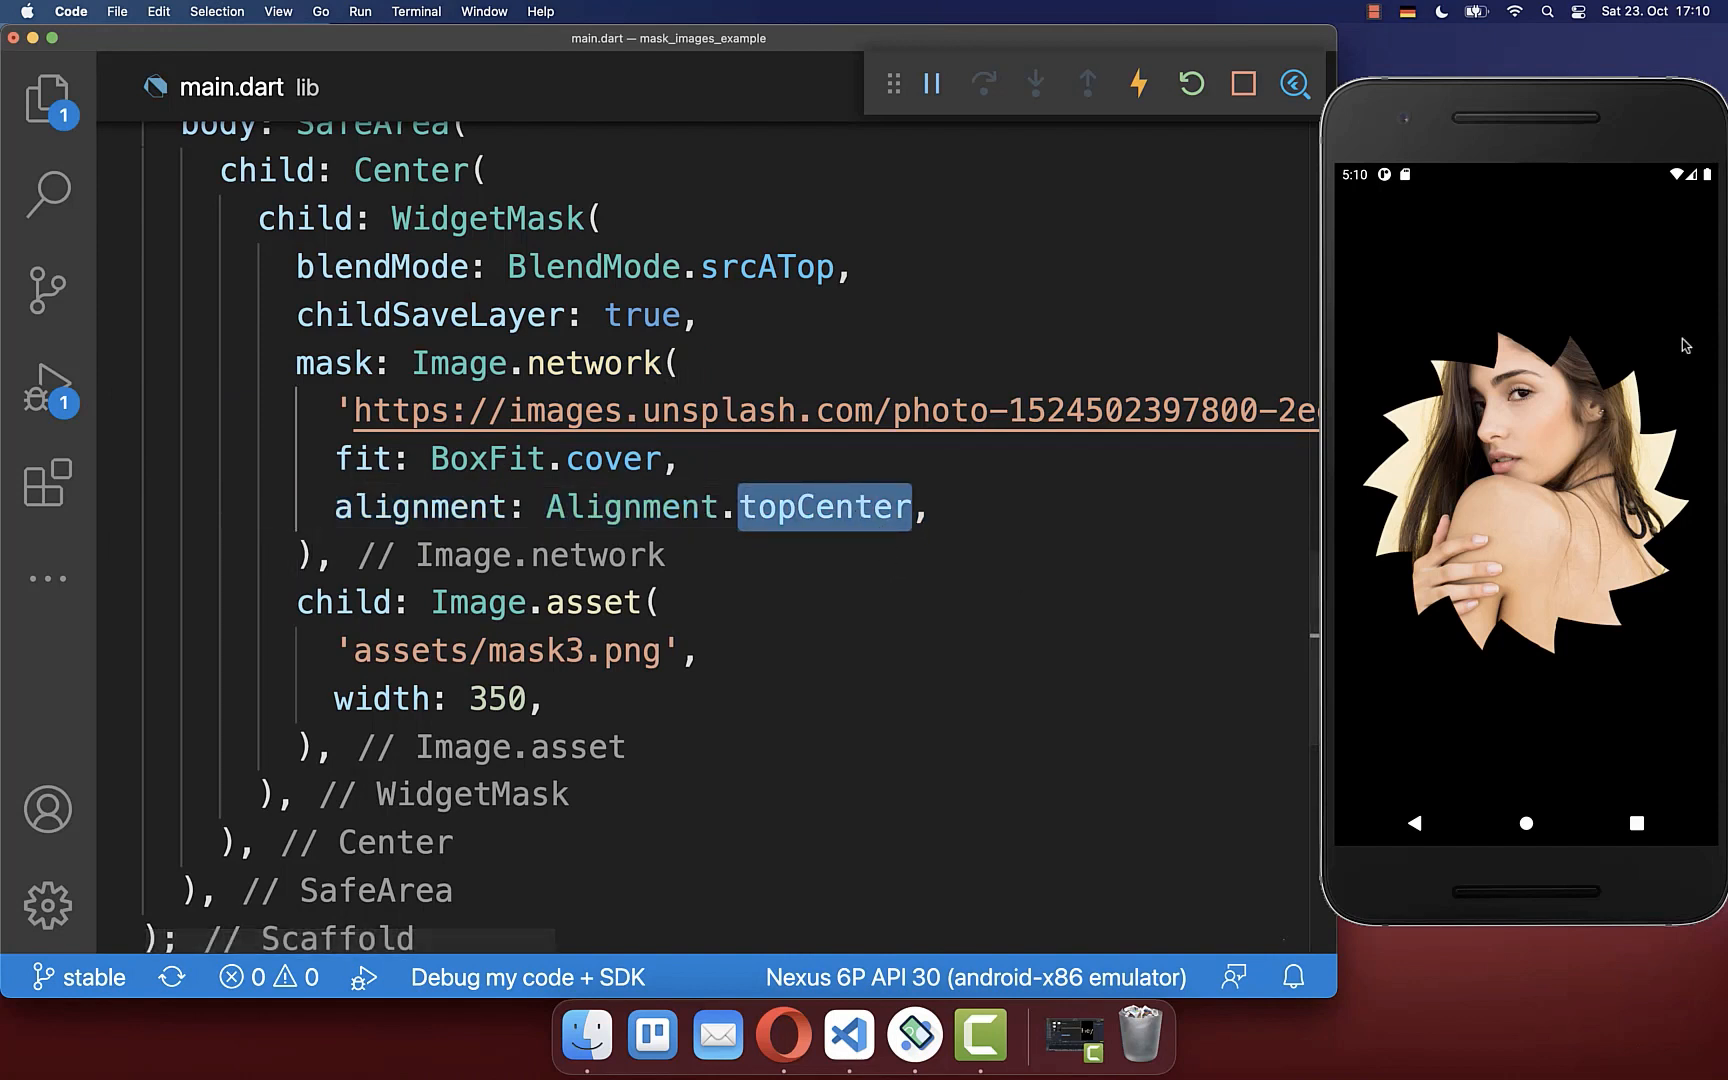
left_click(1138, 84)
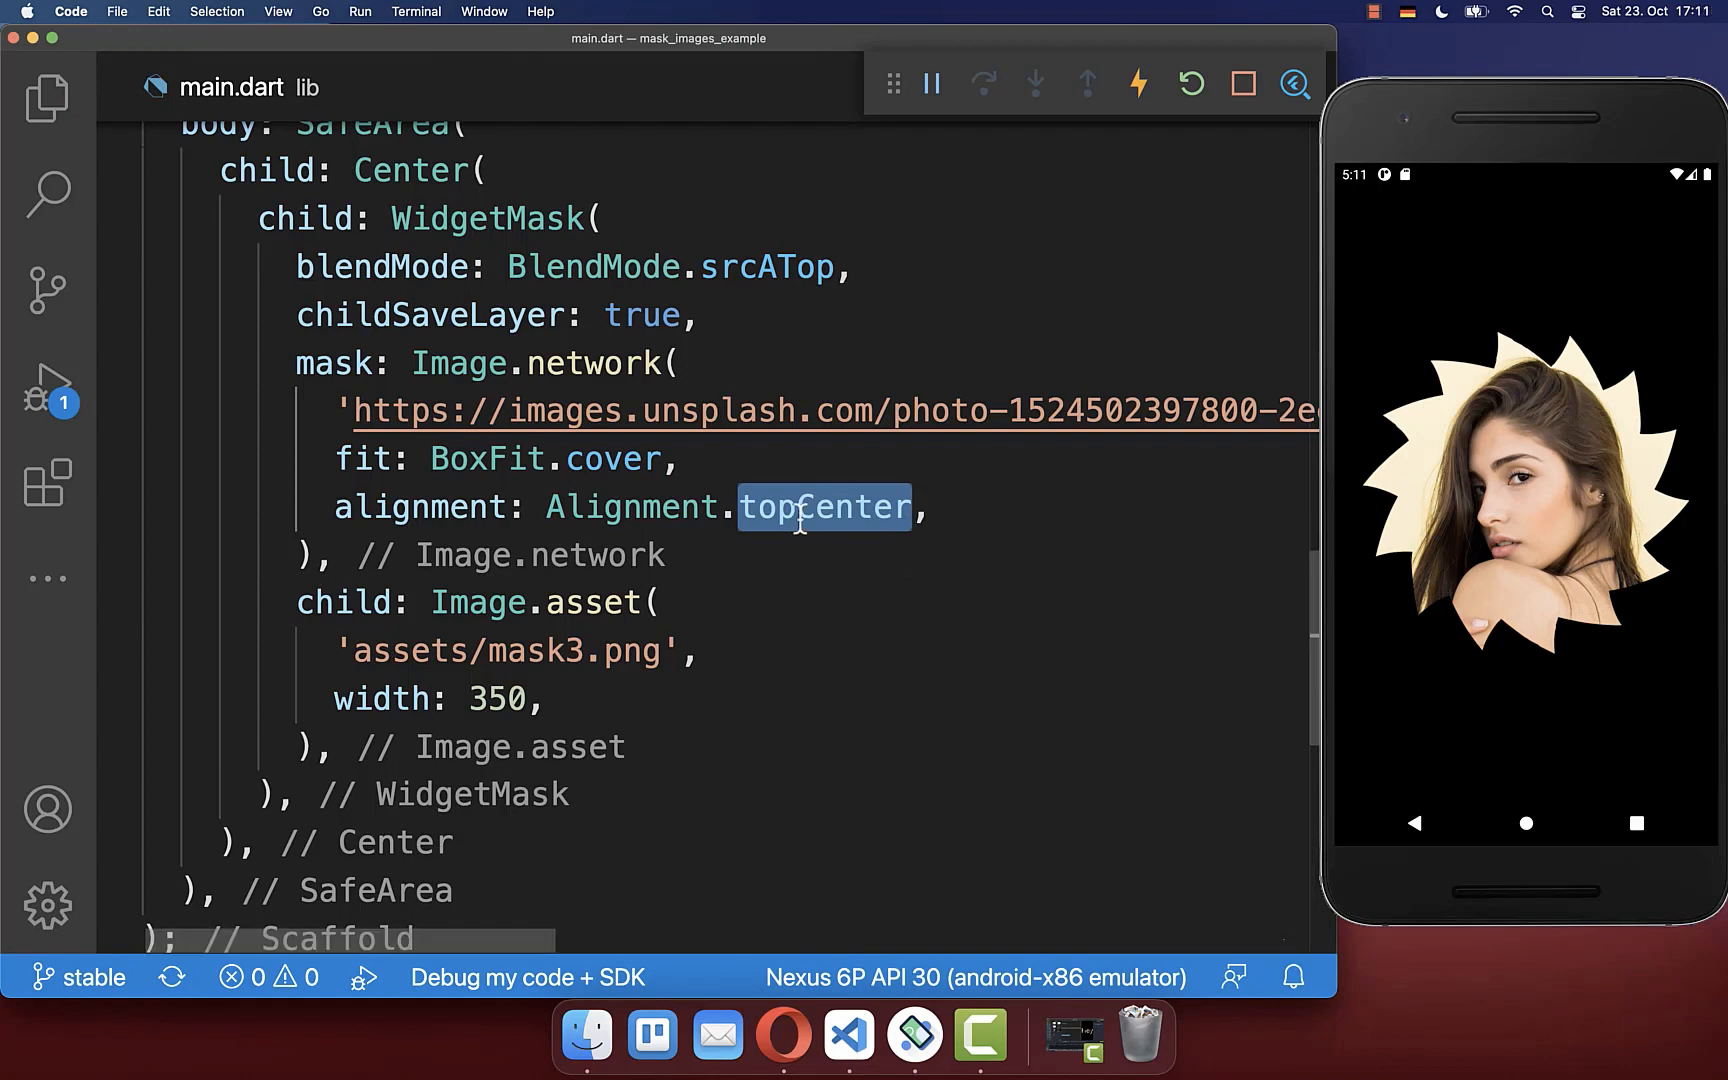
type("bottomCenter")
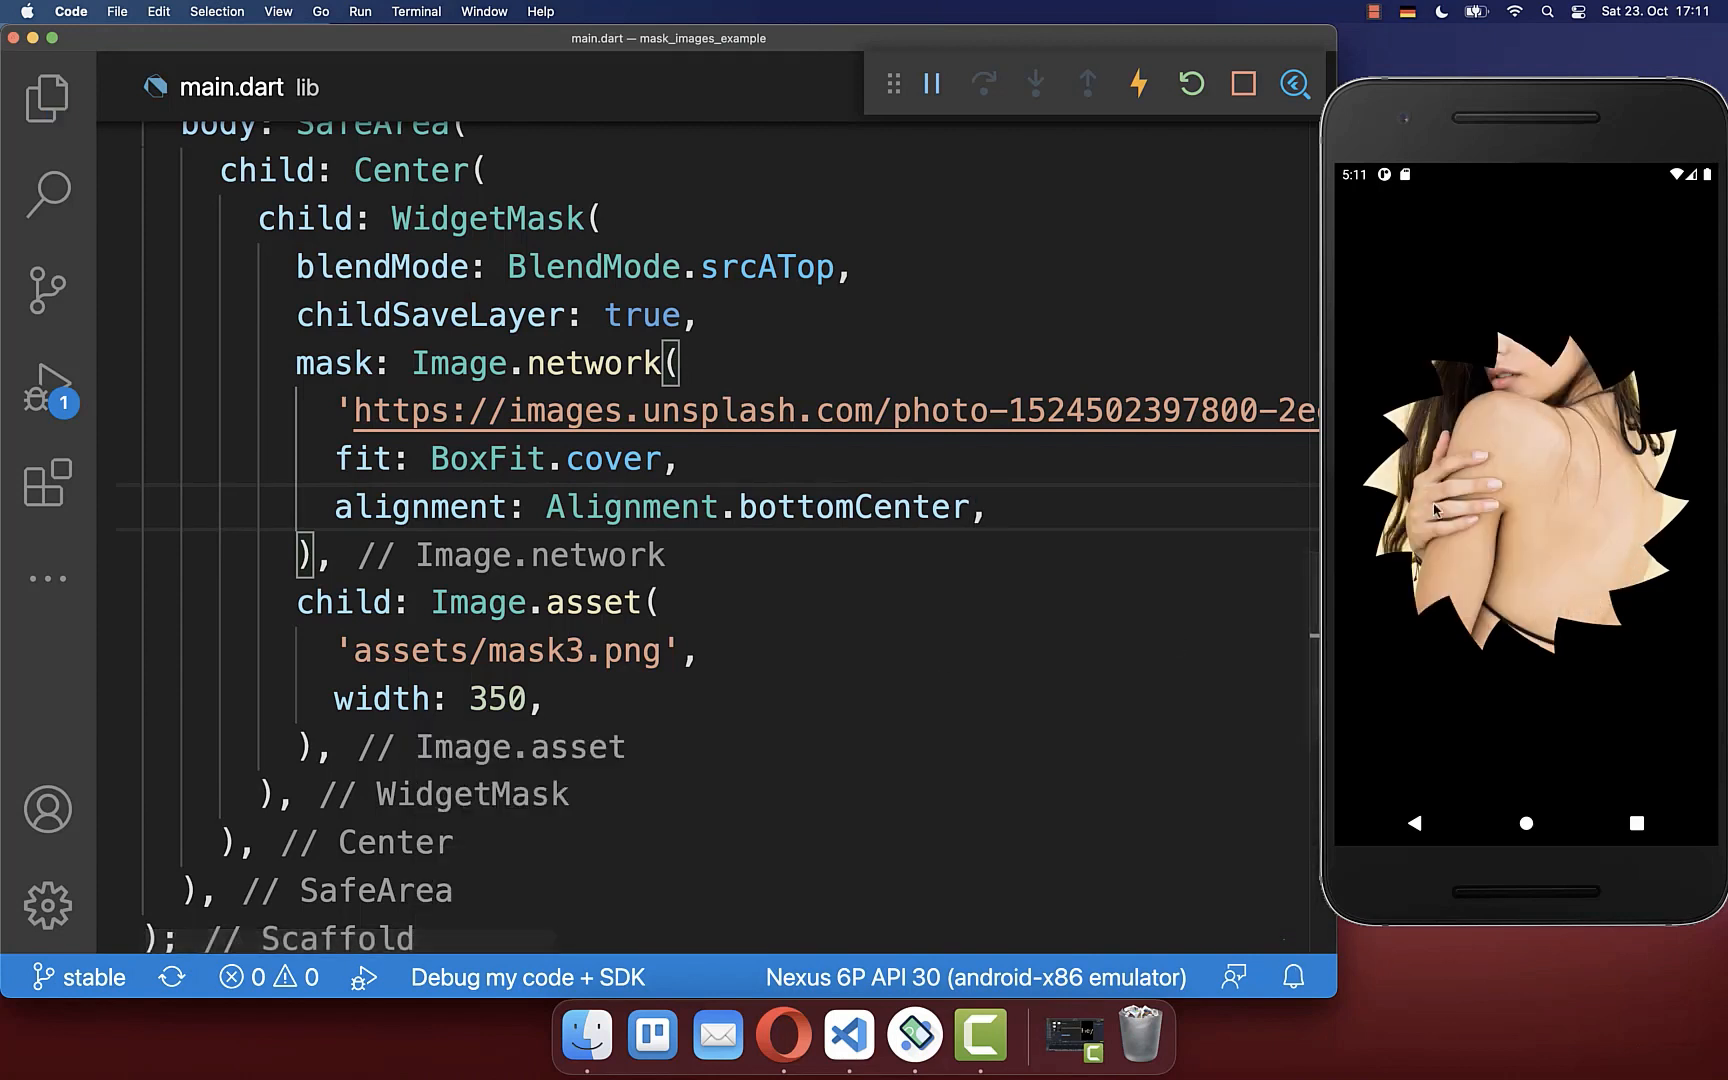
mouse_move(1068, 602)
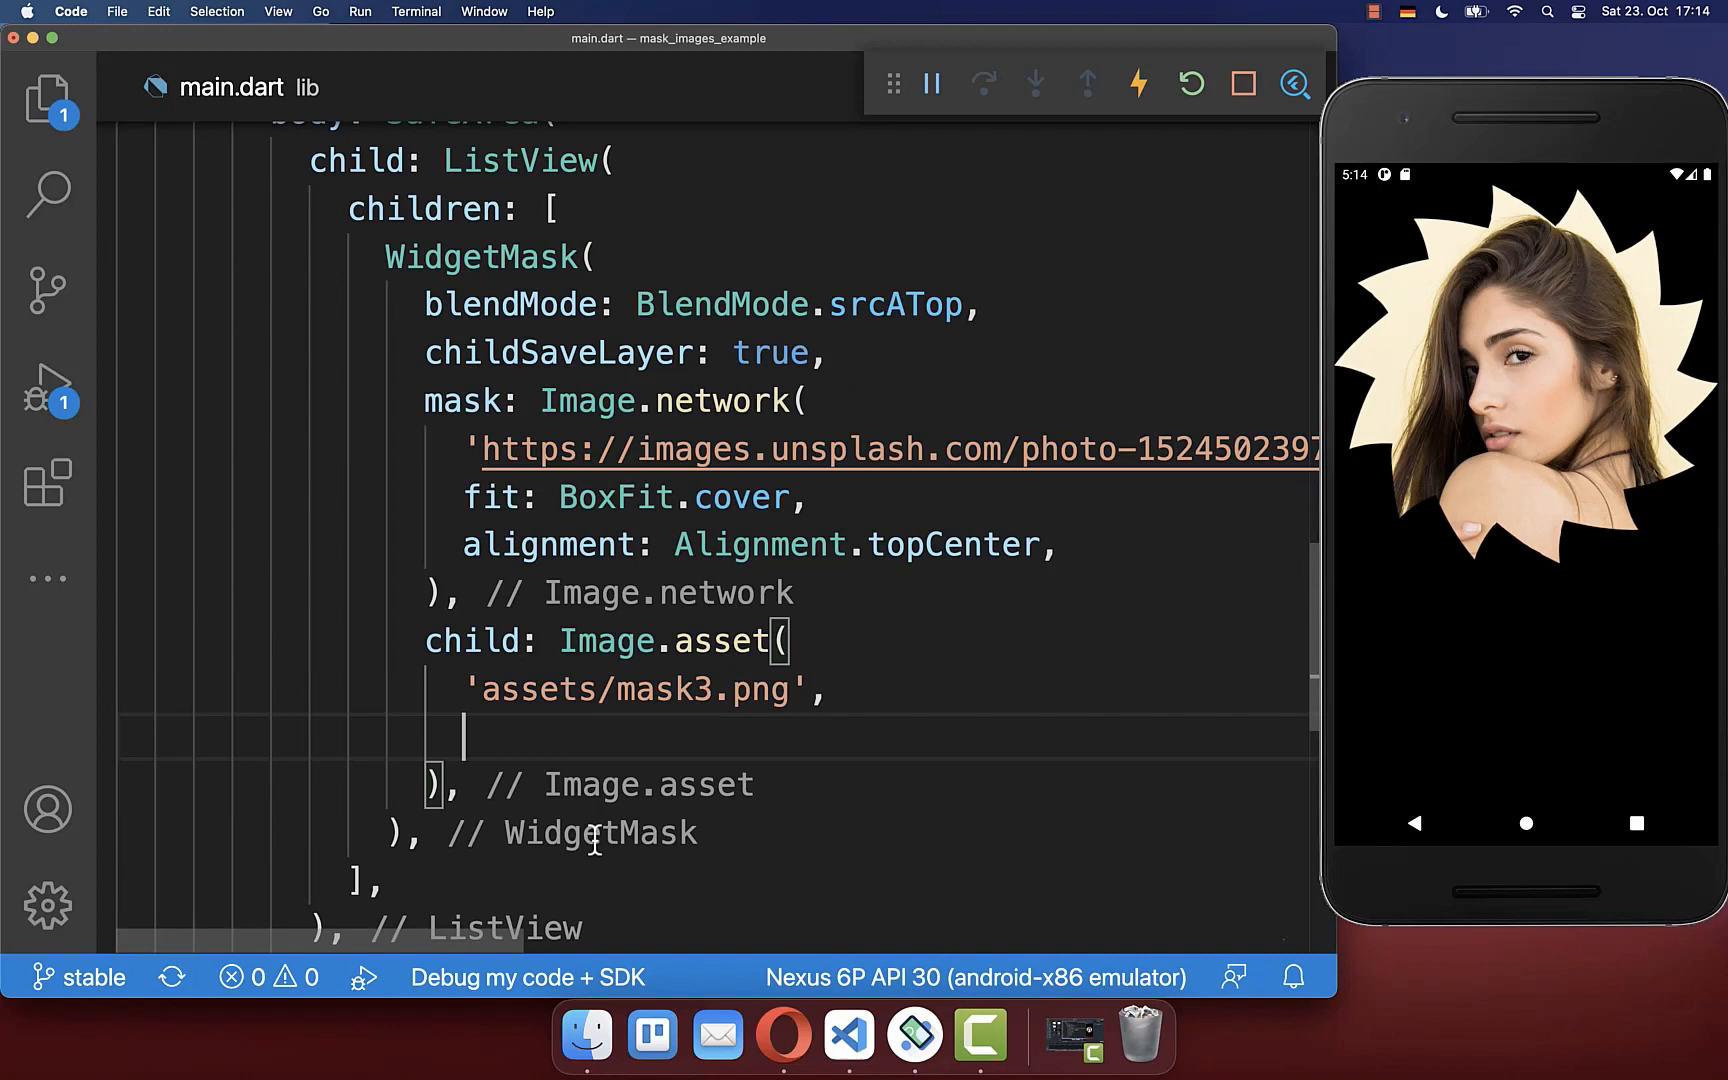
Give Image.asset width: 300 and wrap the WidgetMask in Center( inside the ListView
type("width: 300,")
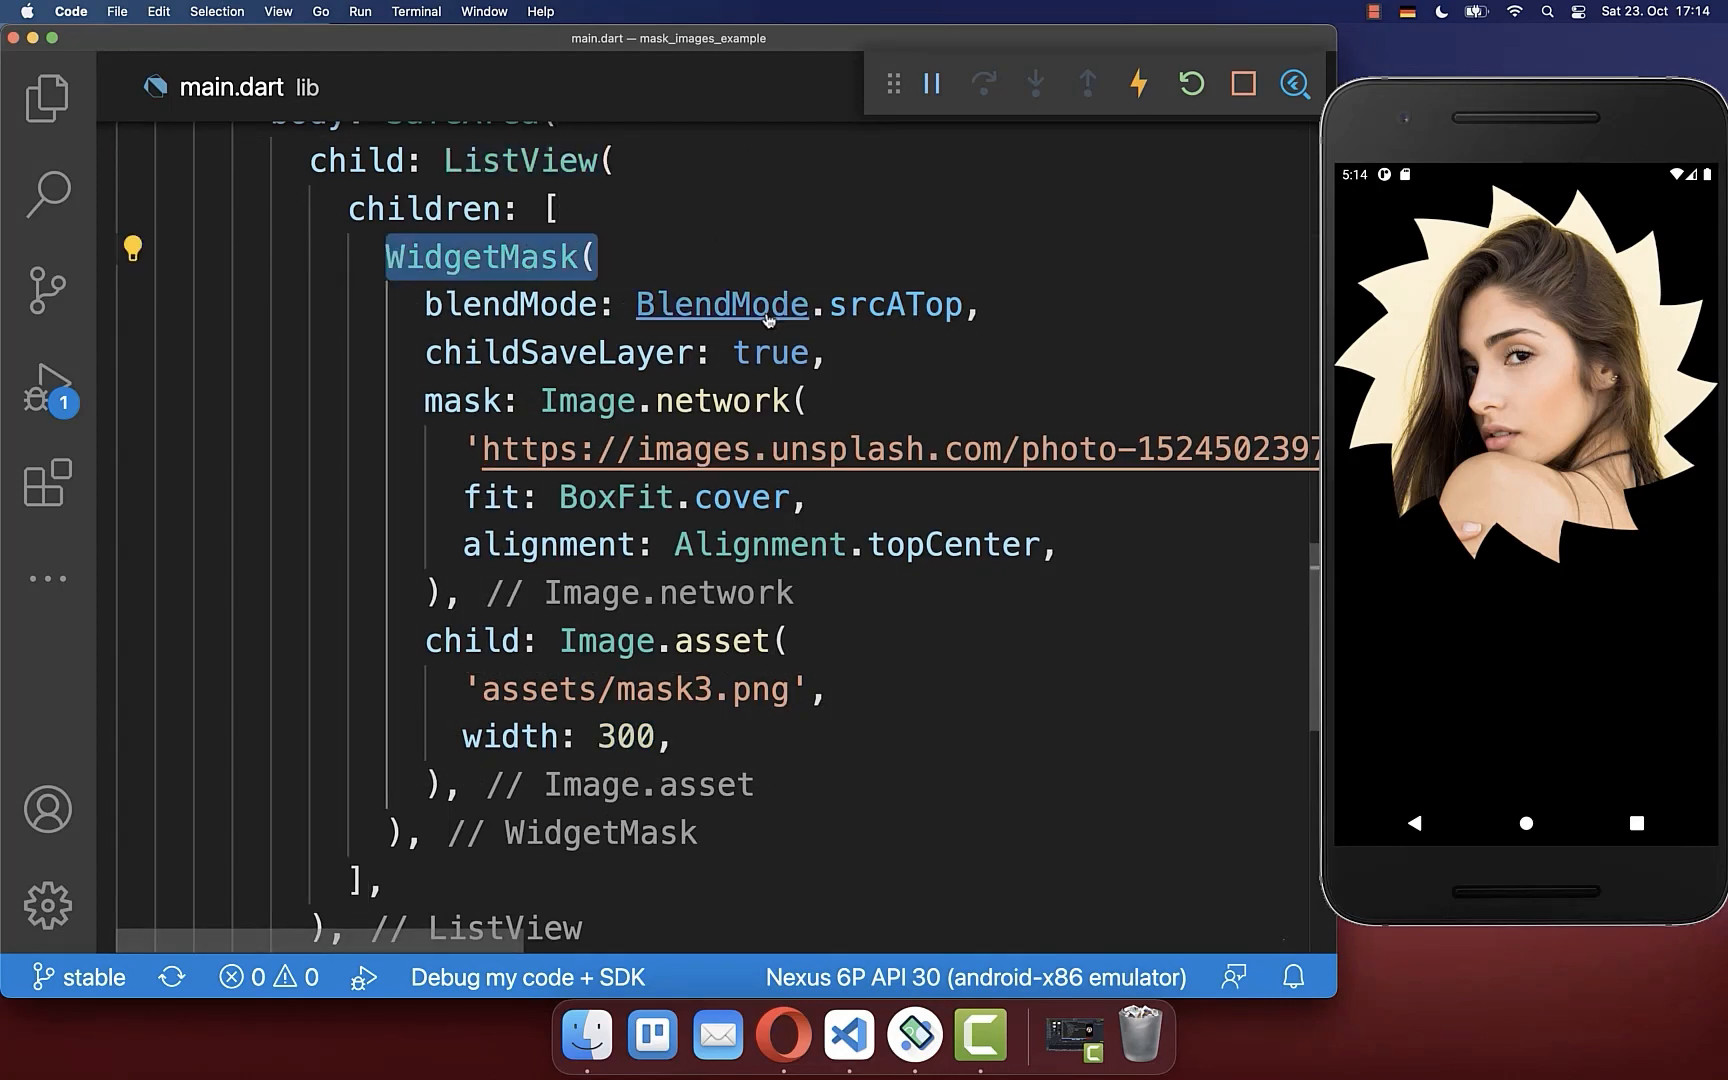
type("Center(")
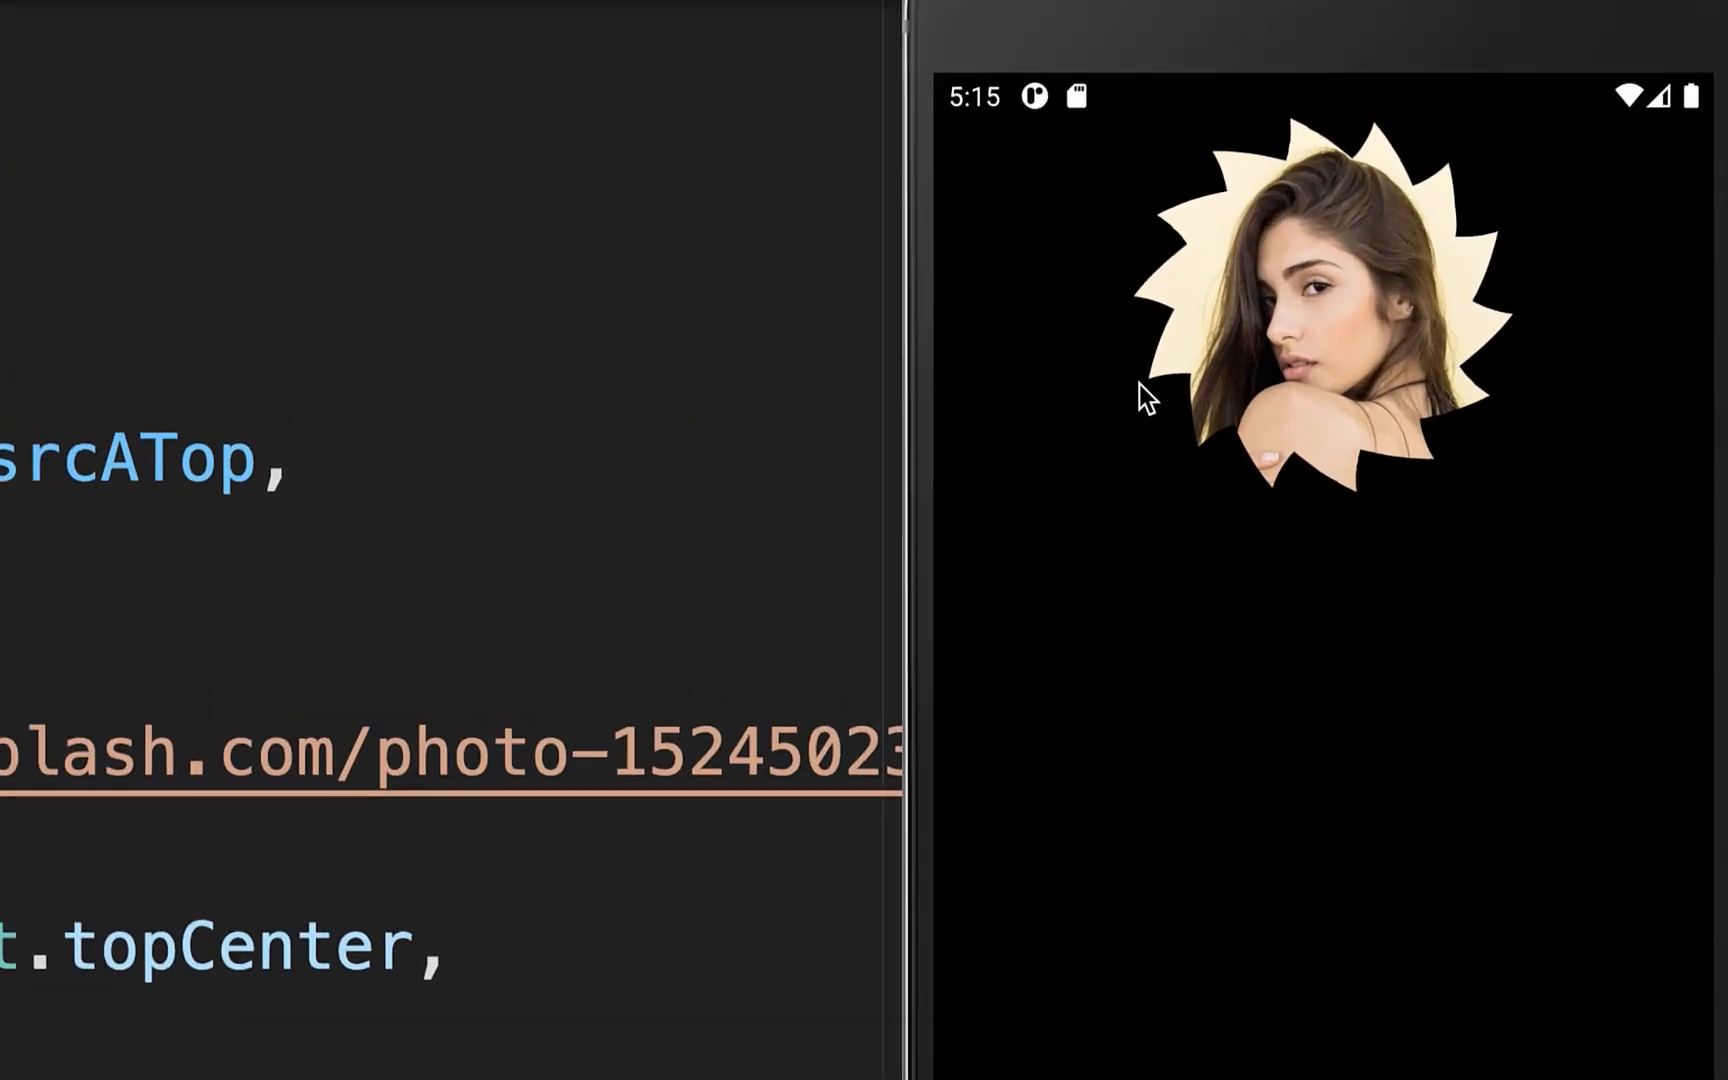
mouse_move(1502, 398)
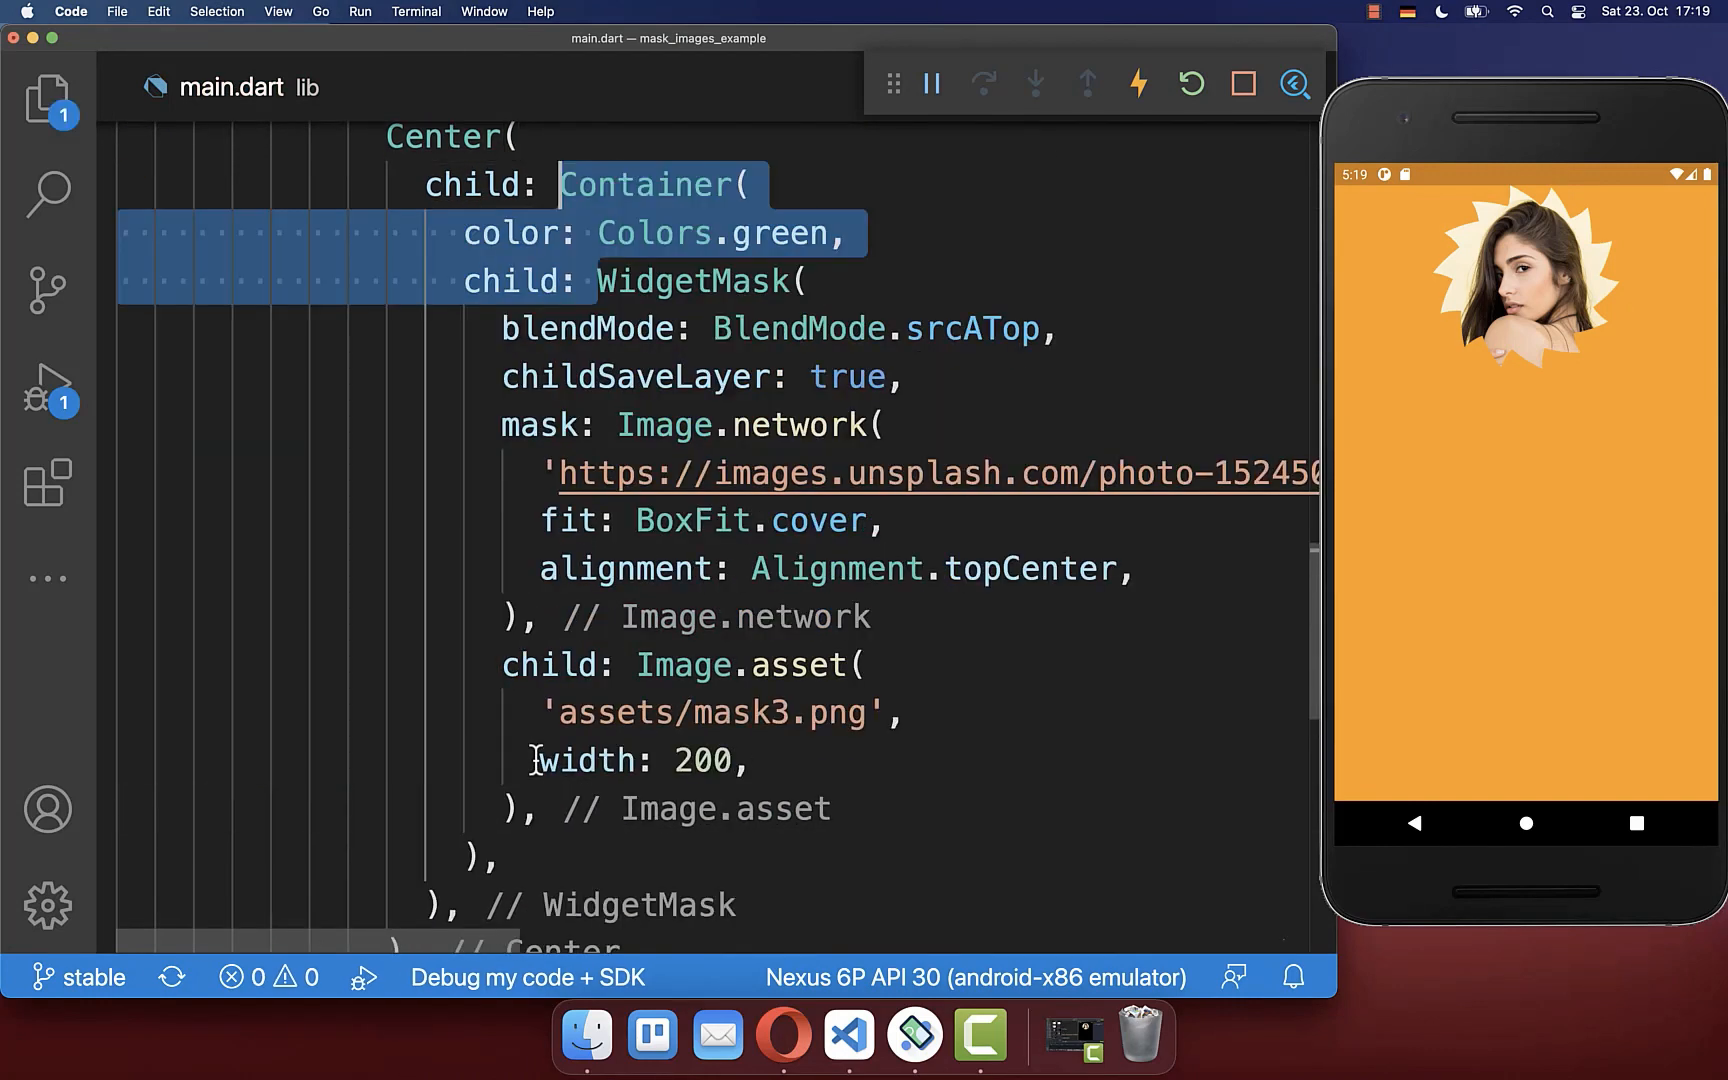
Hot reload to show the WidgetMask in a green Container, width 200, on orange background
left_click(1138, 84)
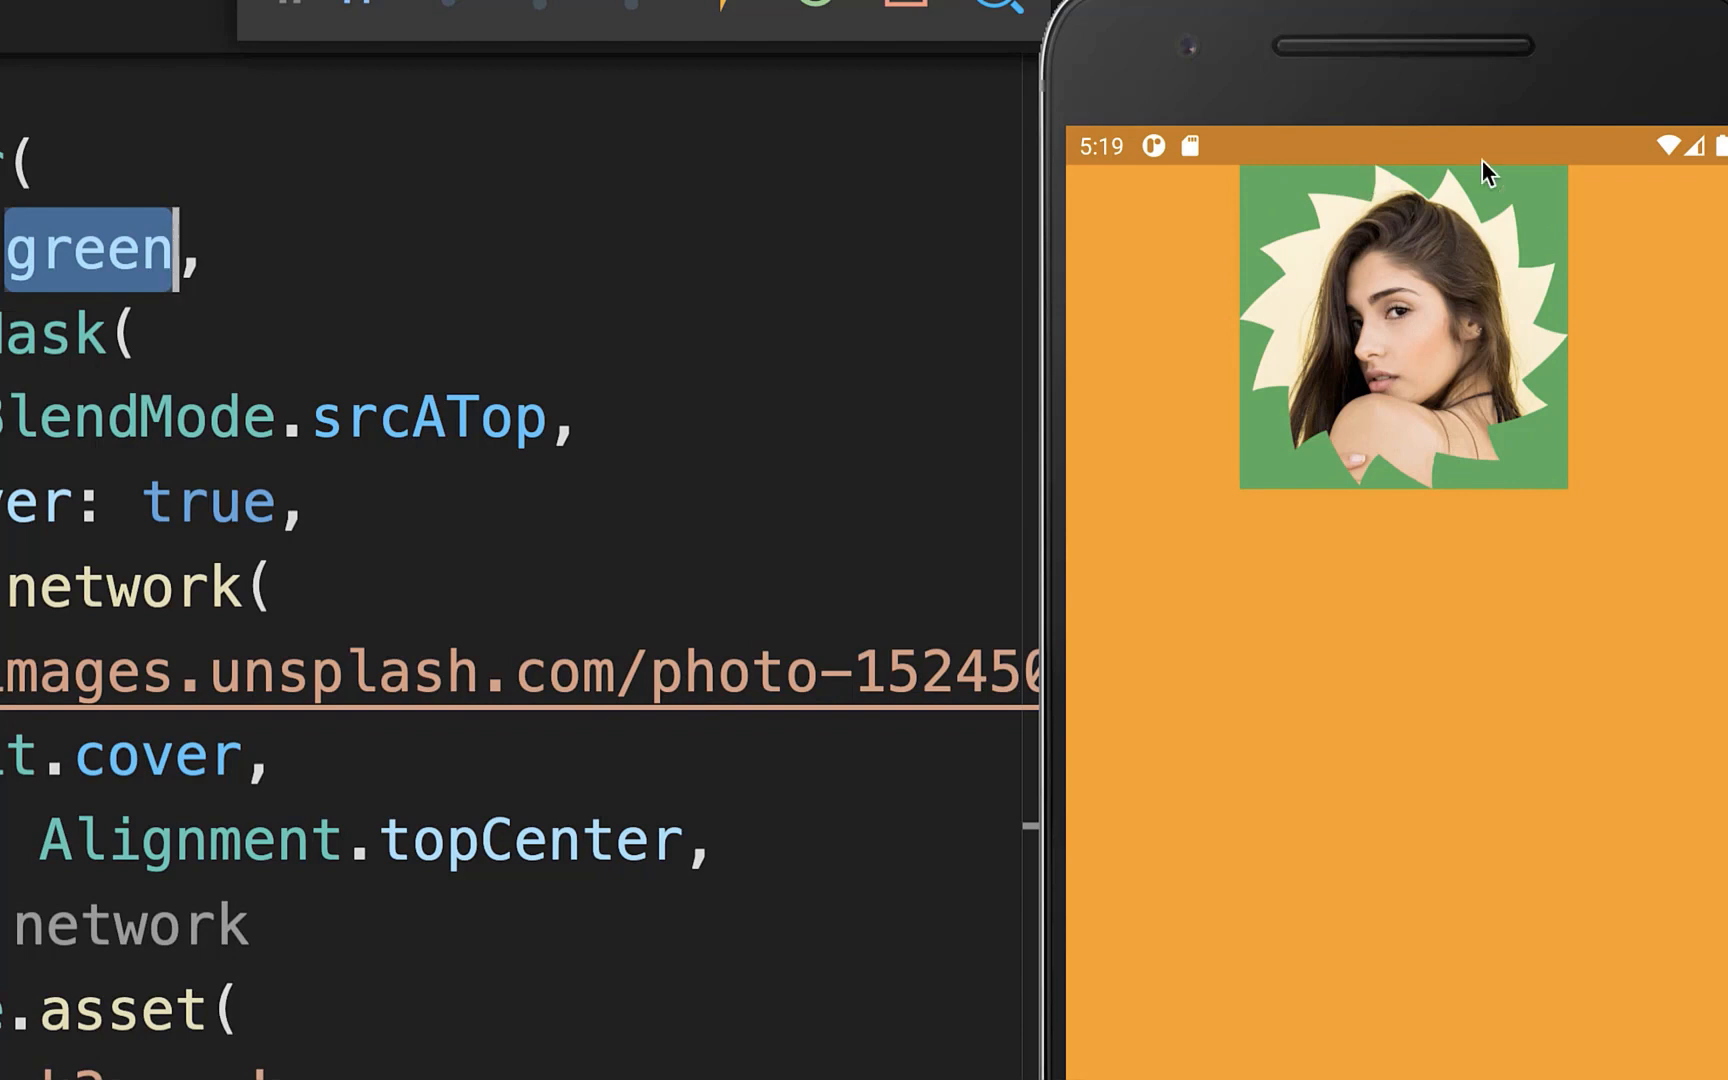
mouse_move(1272, 490)
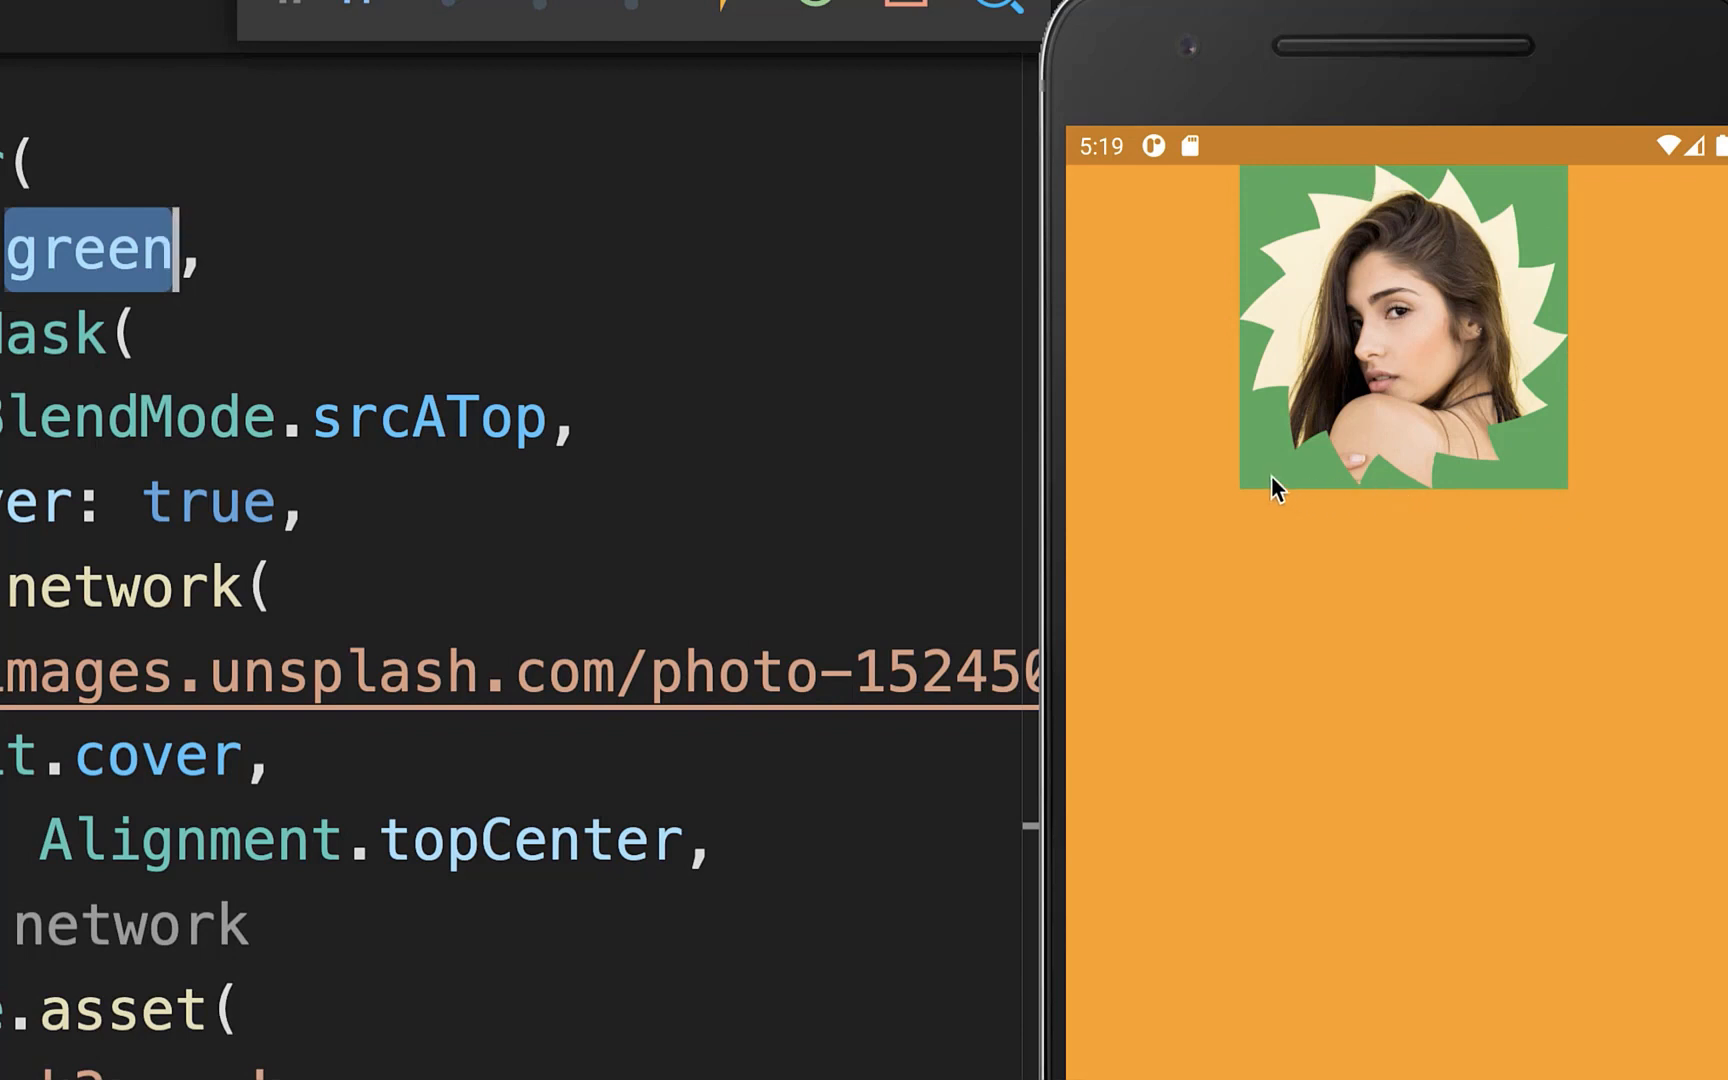